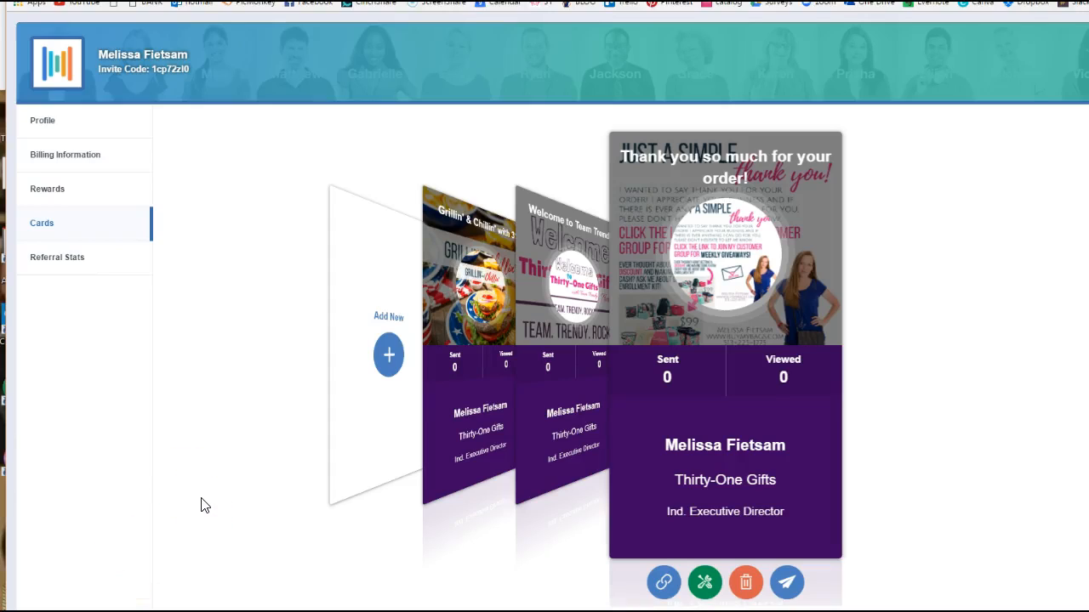
mouse_move(266, 514)
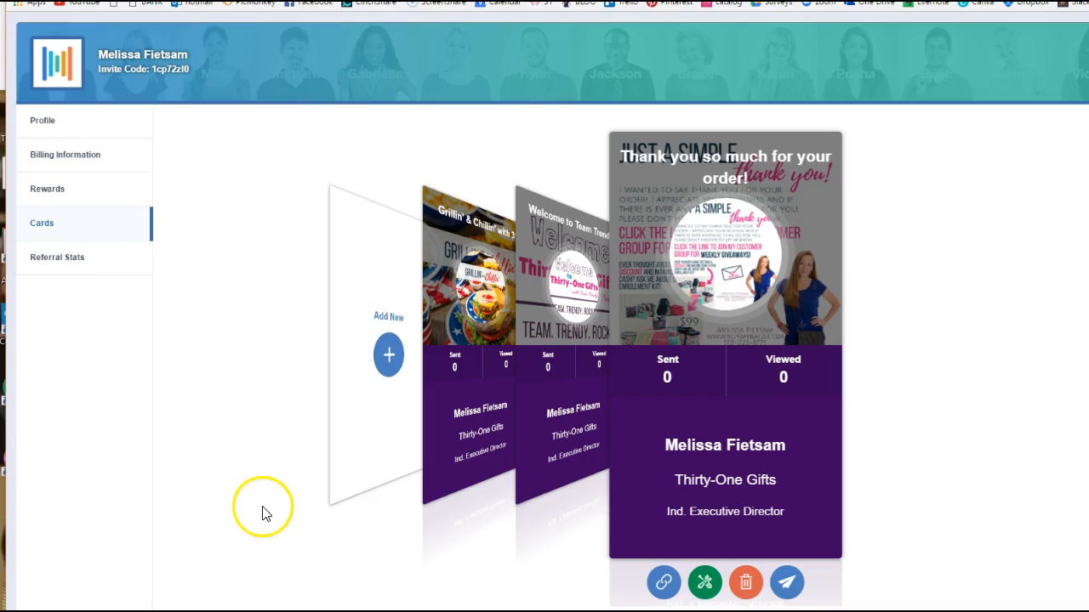
mouse_move(282, 442)
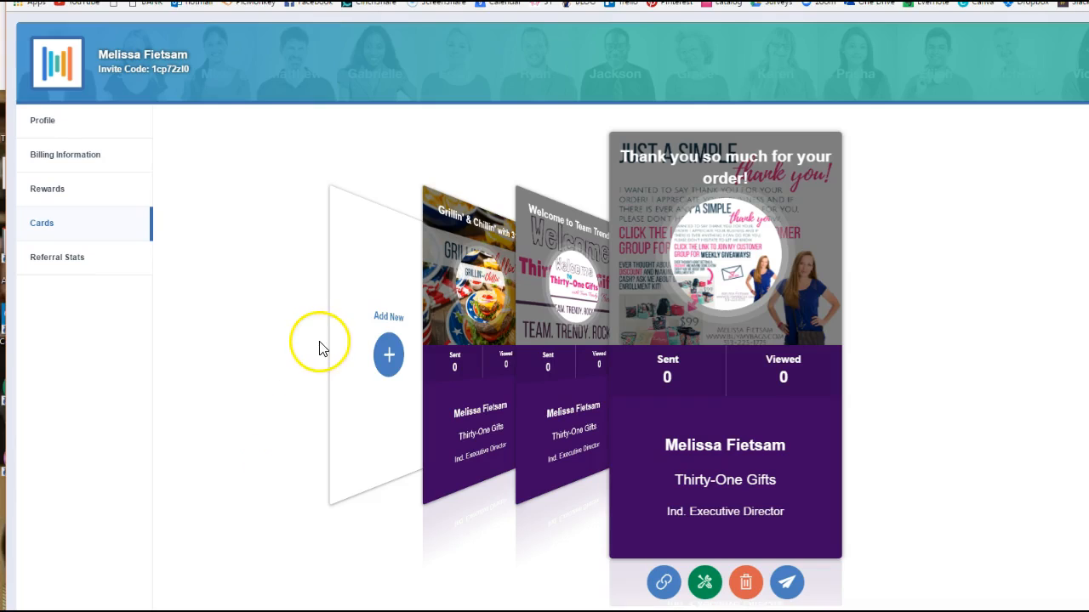
mouse_move(262, 304)
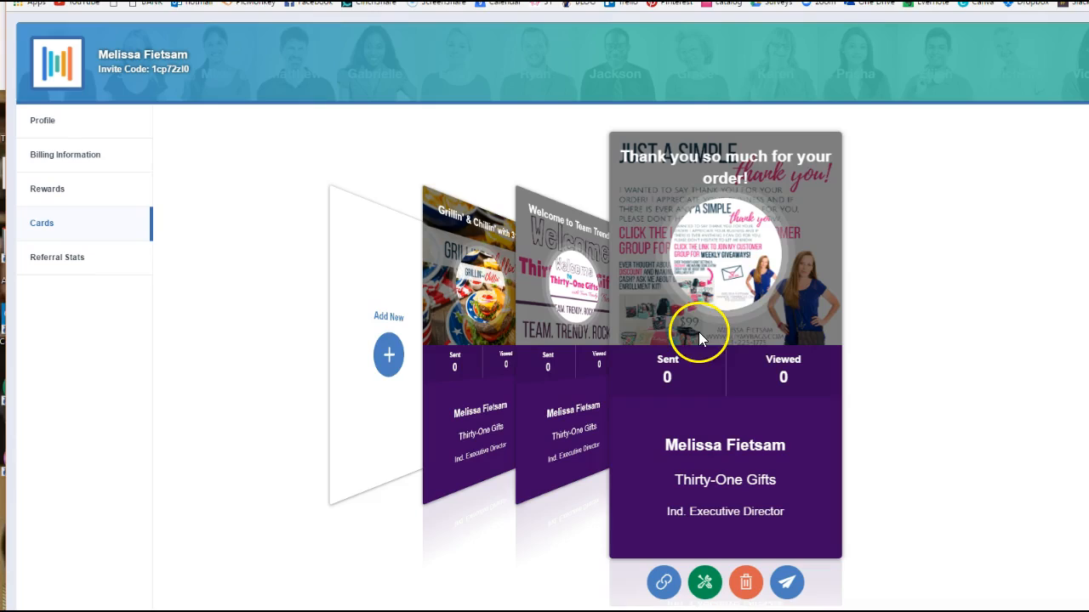
mouse_move(713, 425)
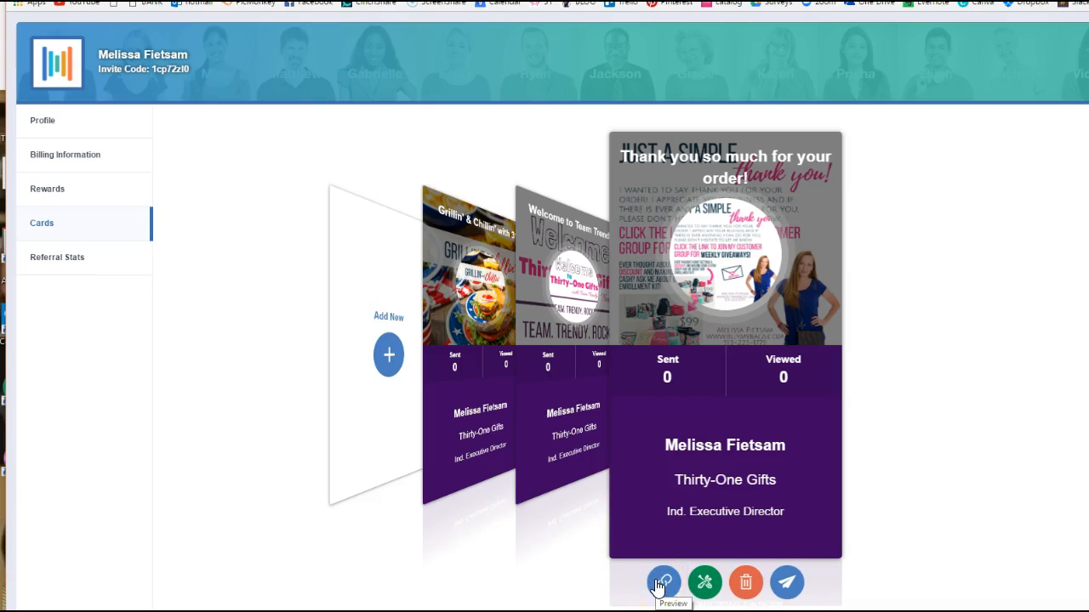
- Preview the thank-you card and scroll through its message, contact icons and group buttons
left_click(667, 582)
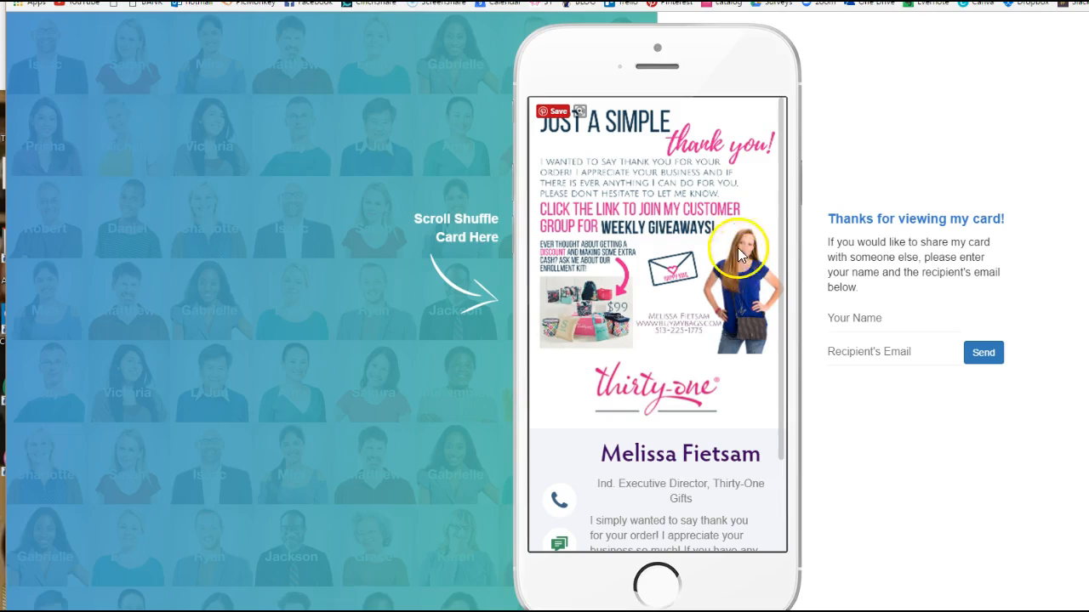
mouse_move(736, 309)
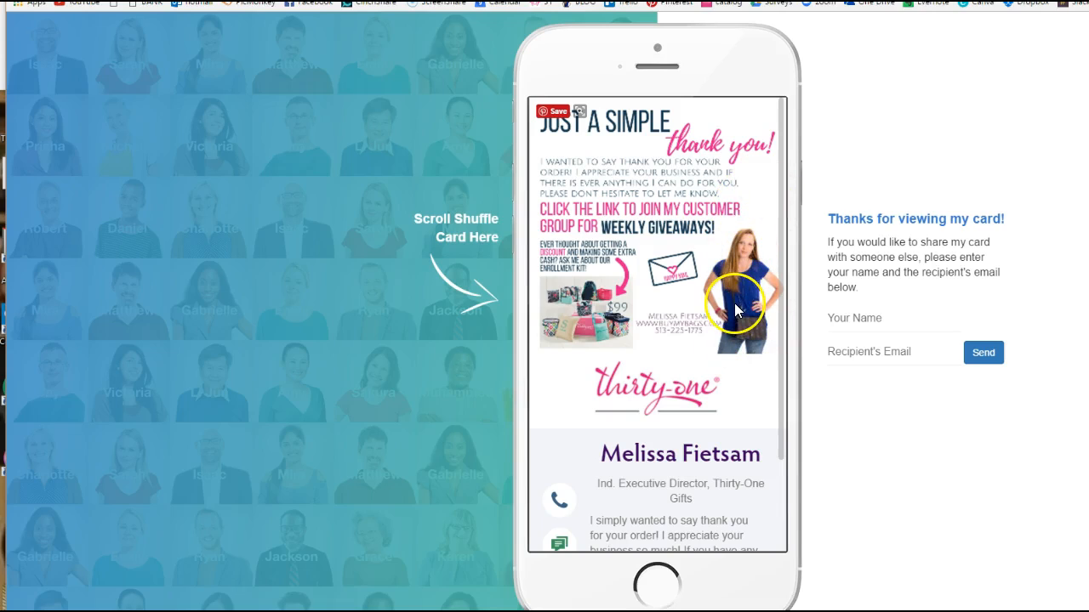
mouse_move(746, 162)
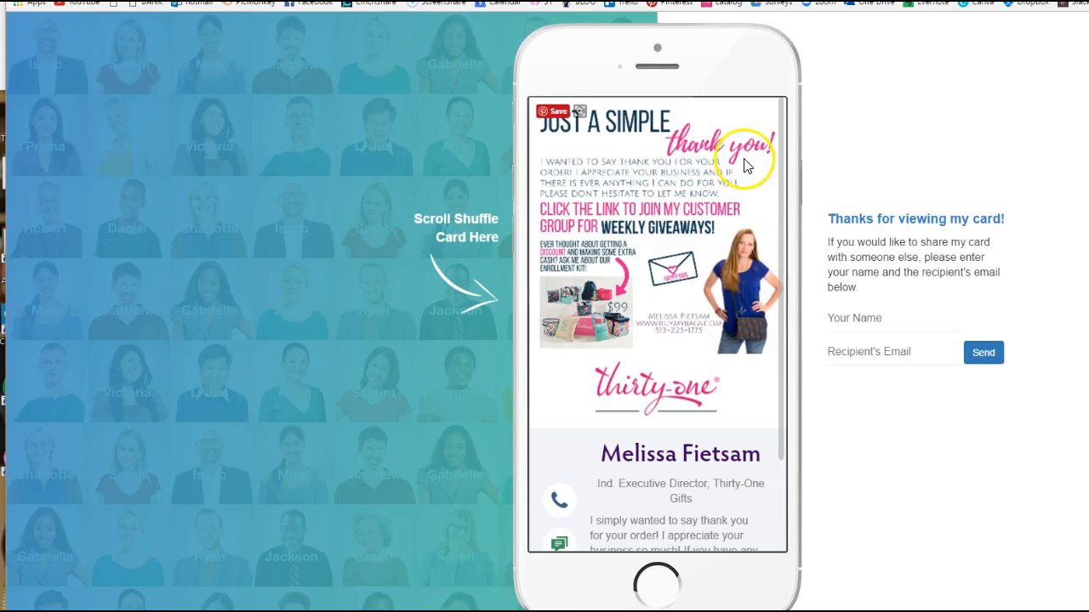
scroll("down", 3)
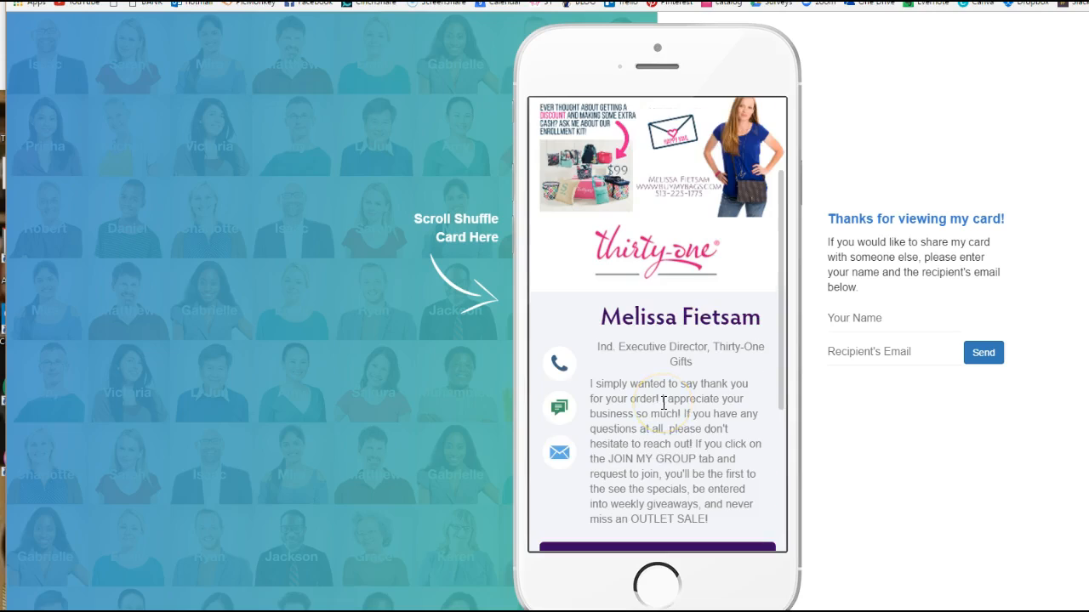
scroll("down", 3)
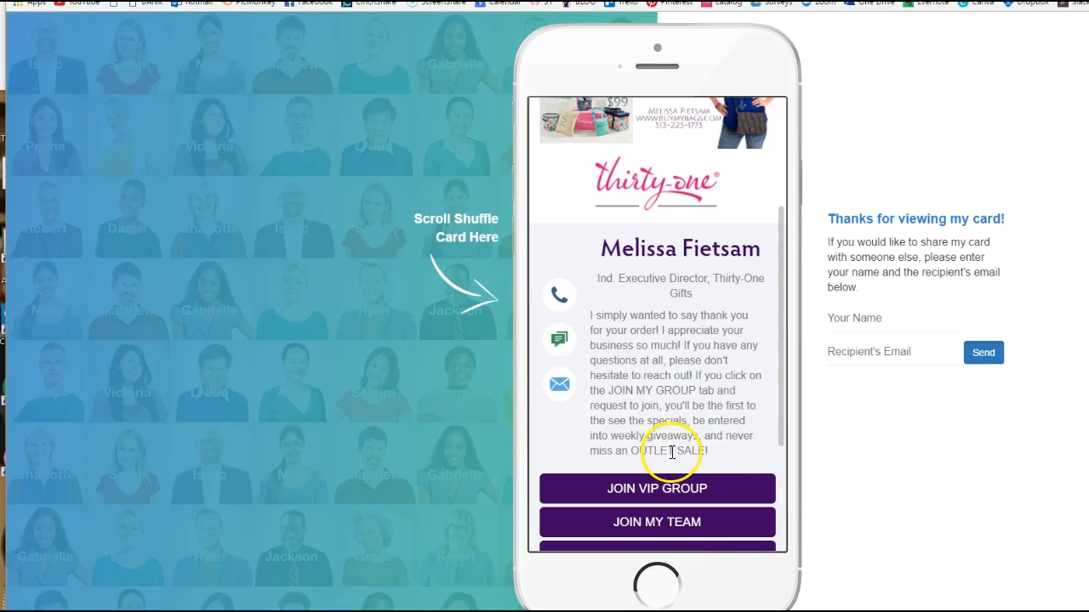
mouse_move(672, 494)
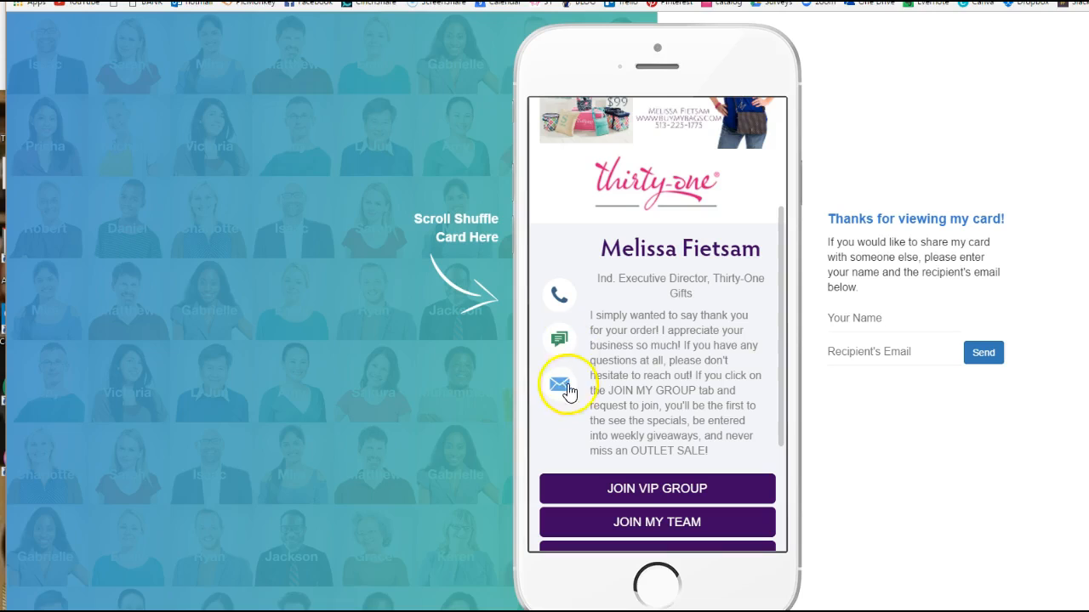
scroll("down", 3)
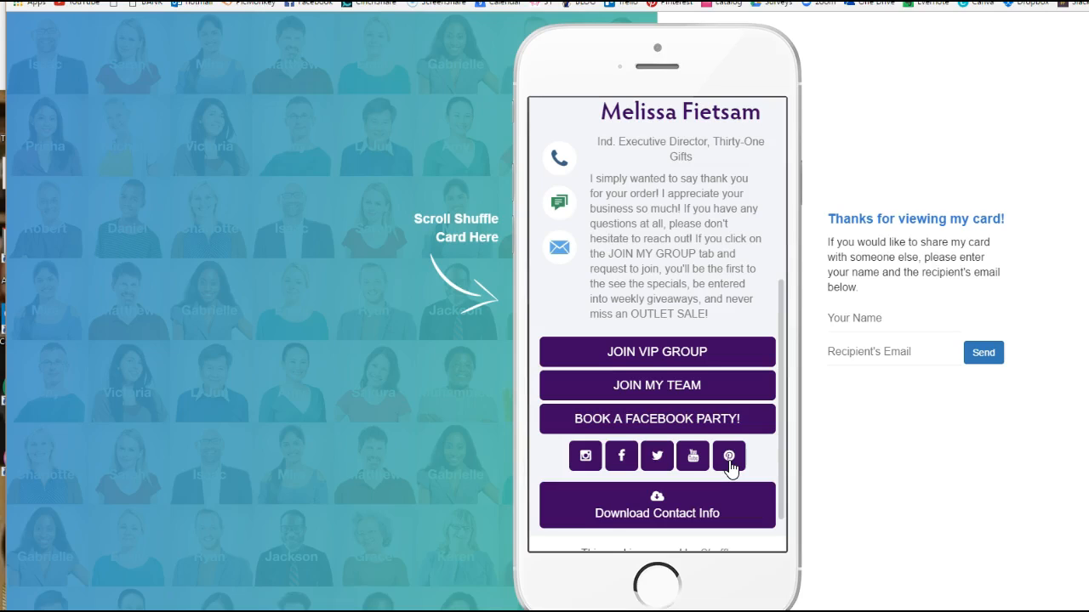
scroll("down", 3)
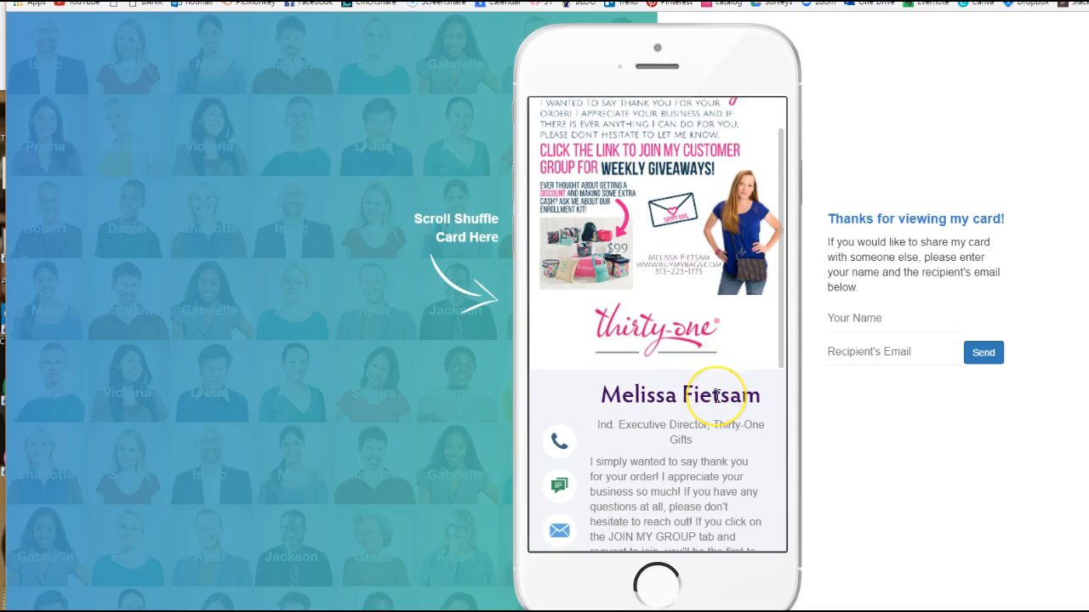
mouse_move(677, 400)
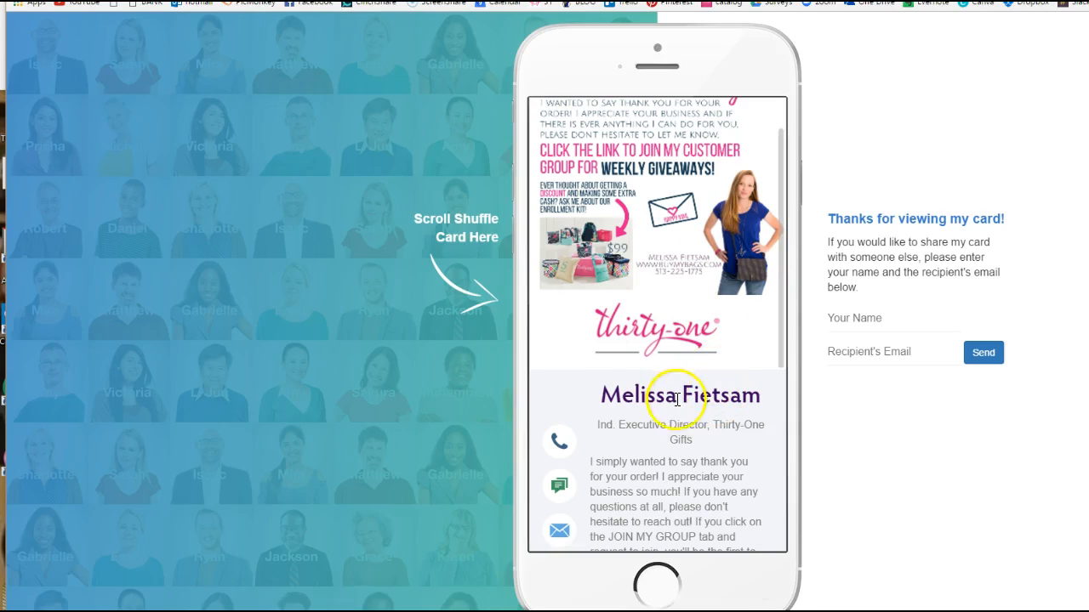
scroll("down", 3)
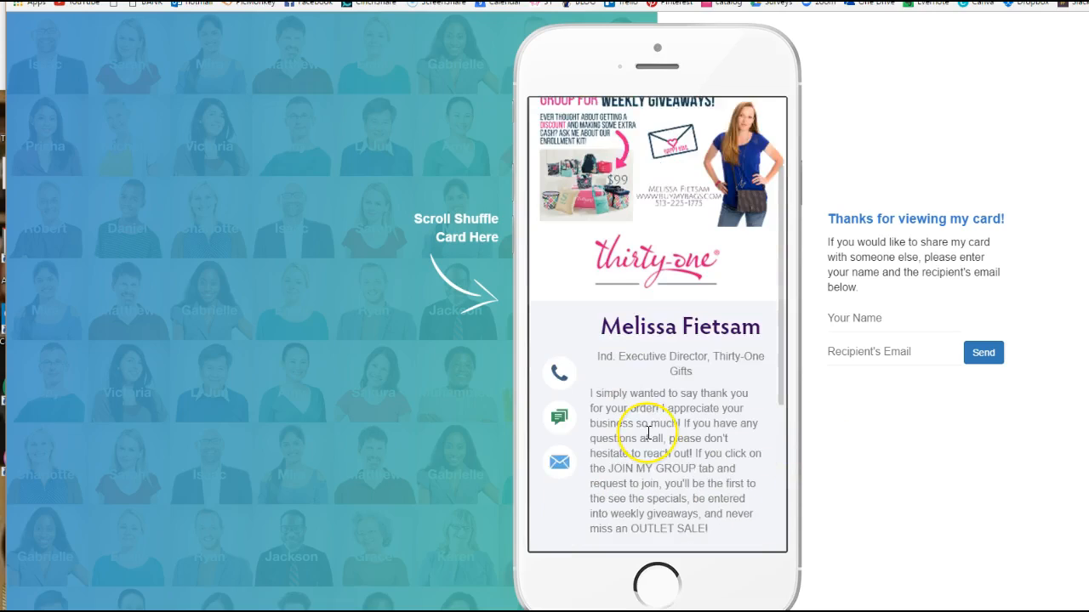
scroll("down", 3)
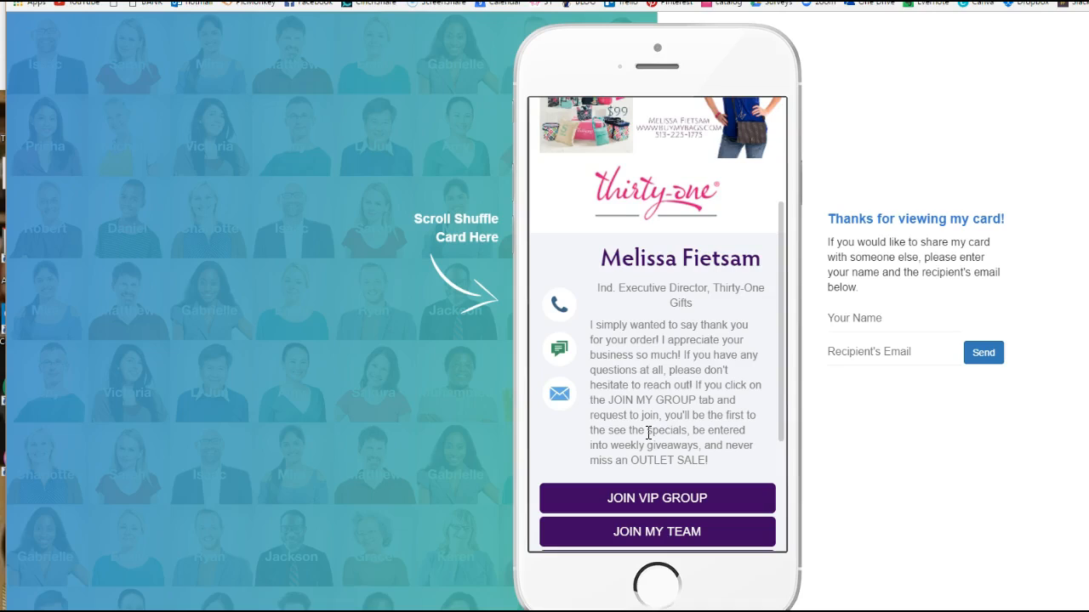
scroll("down", 3)
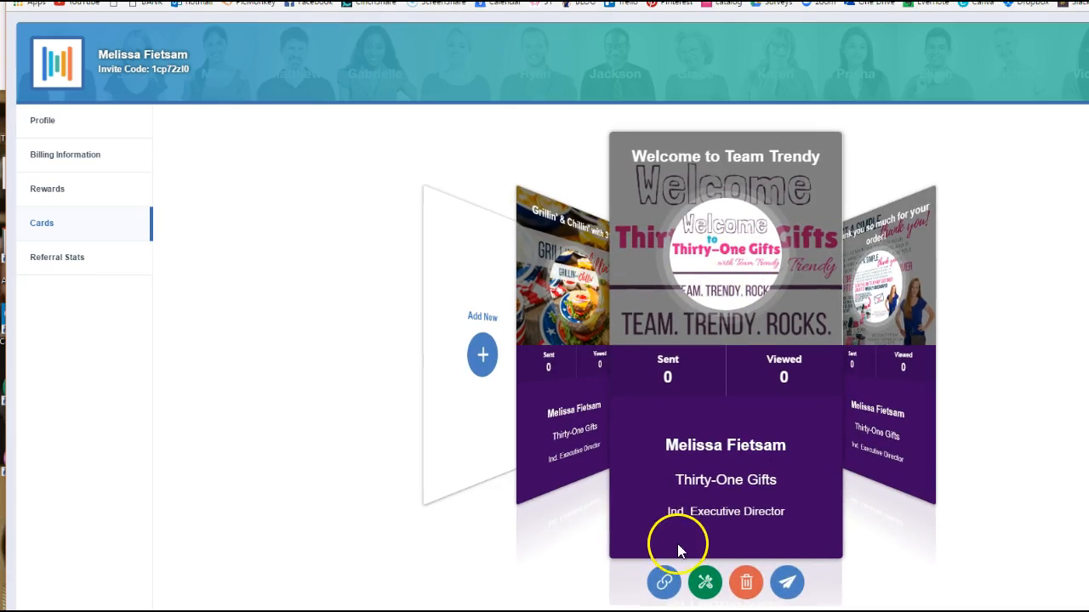
mouse_move(663, 582)
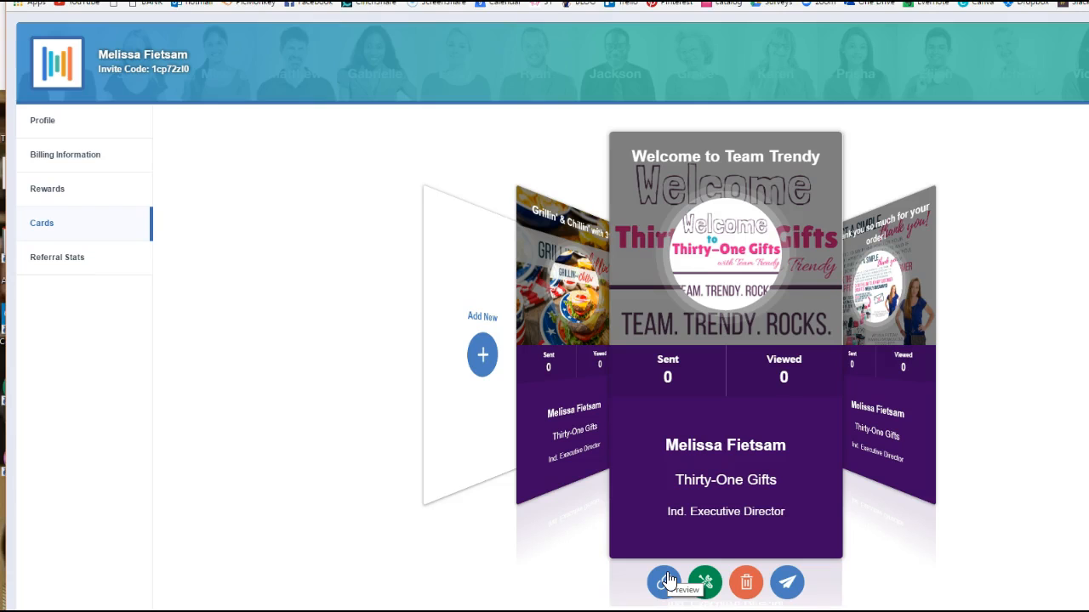
- Preview the Team Trendy welcome card, scrolling to its team links, Start Swell video and Download Contact Info
left_click(667, 582)
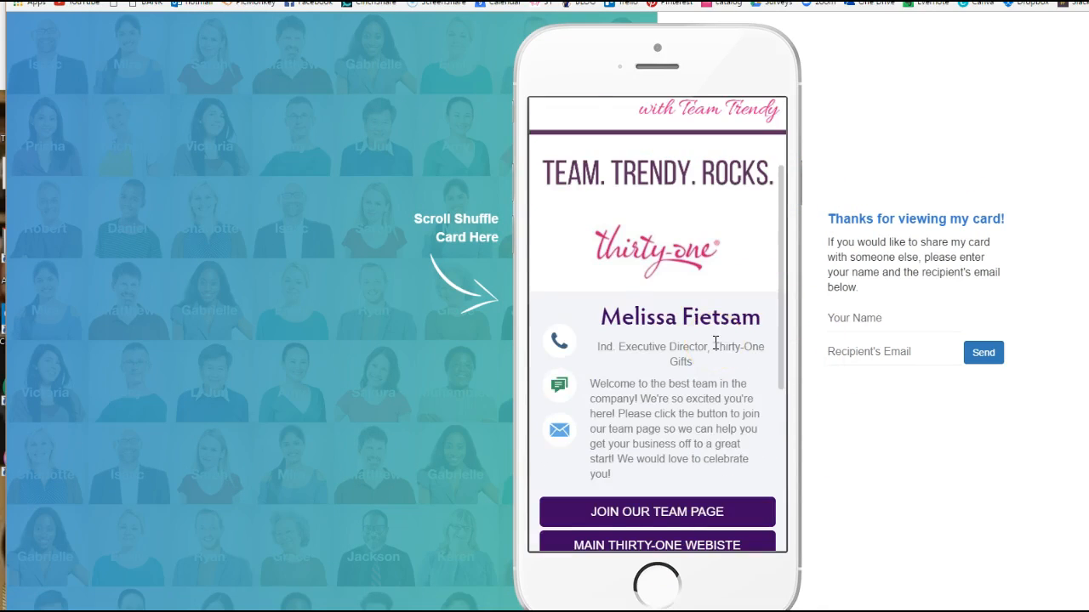
scroll("down", 3)
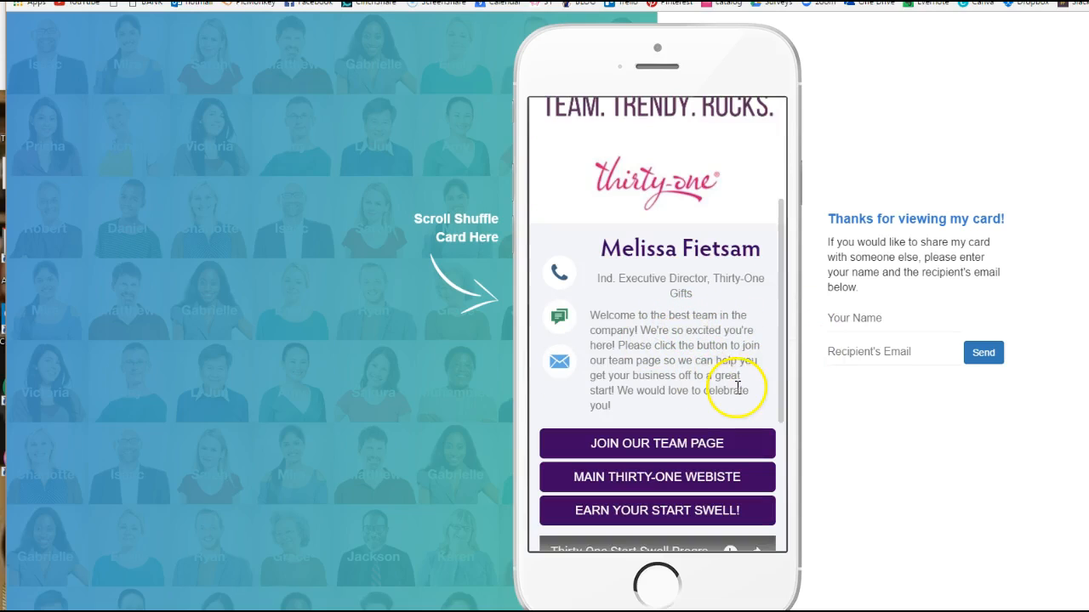
mouse_move(807, 381)
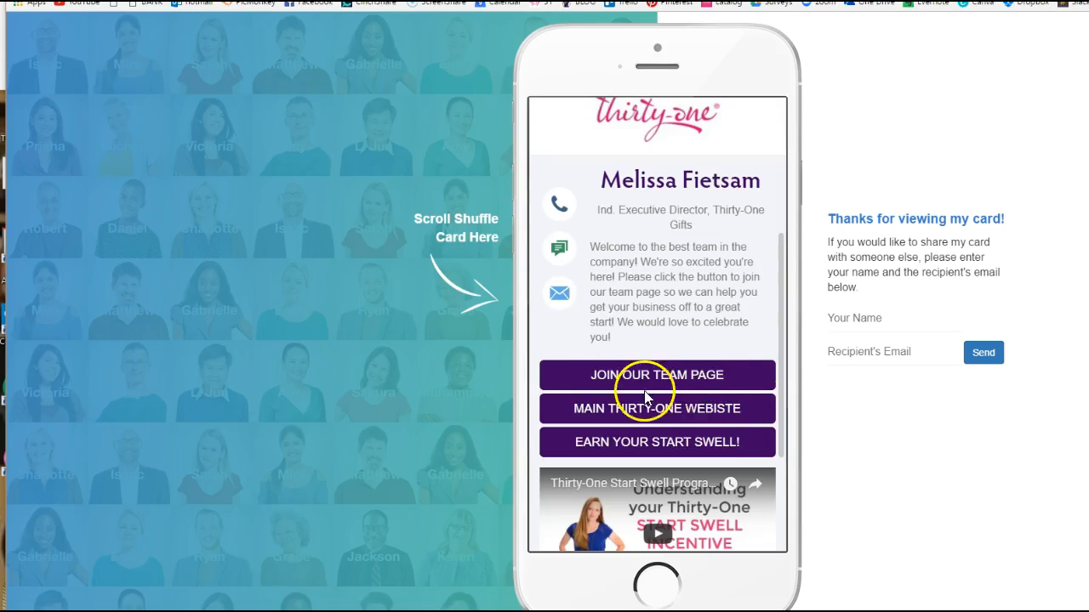
mouse_move(711, 417)
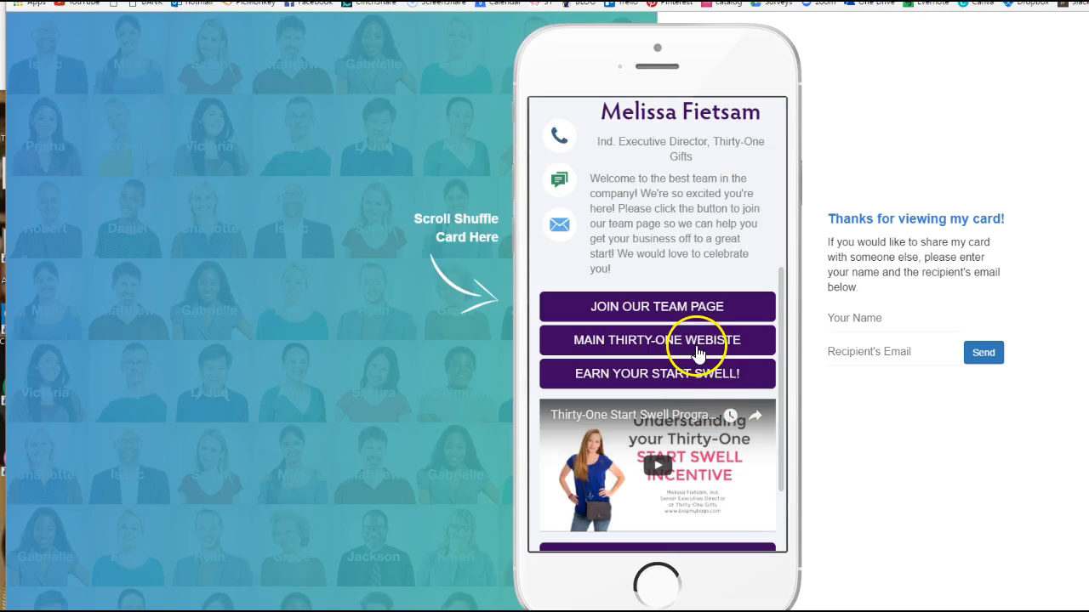
mouse_move(696, 384)
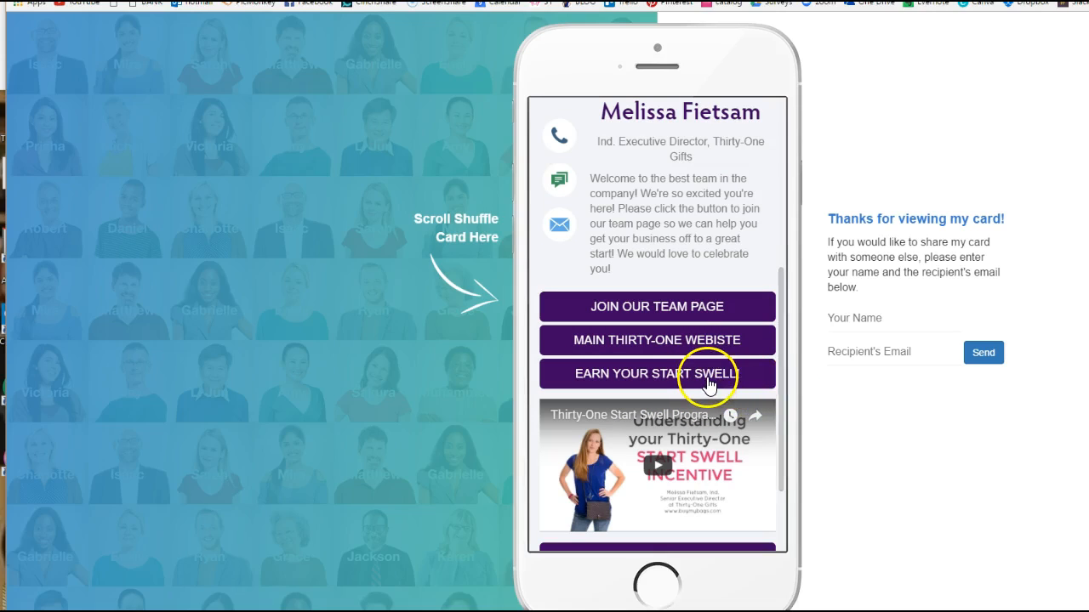
scroll("down", 3)
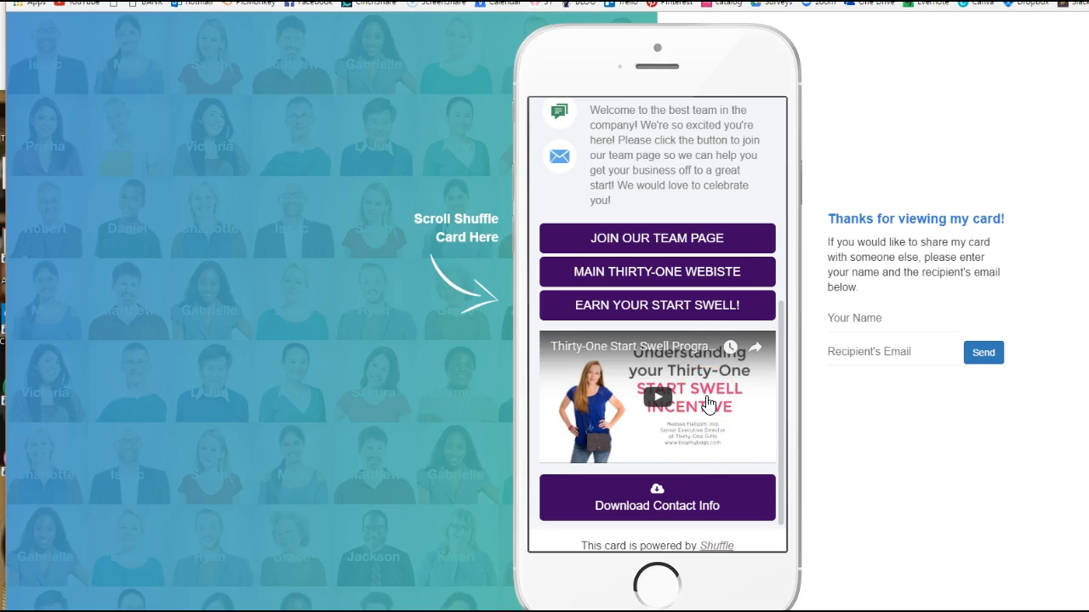
scroll("down", 3)
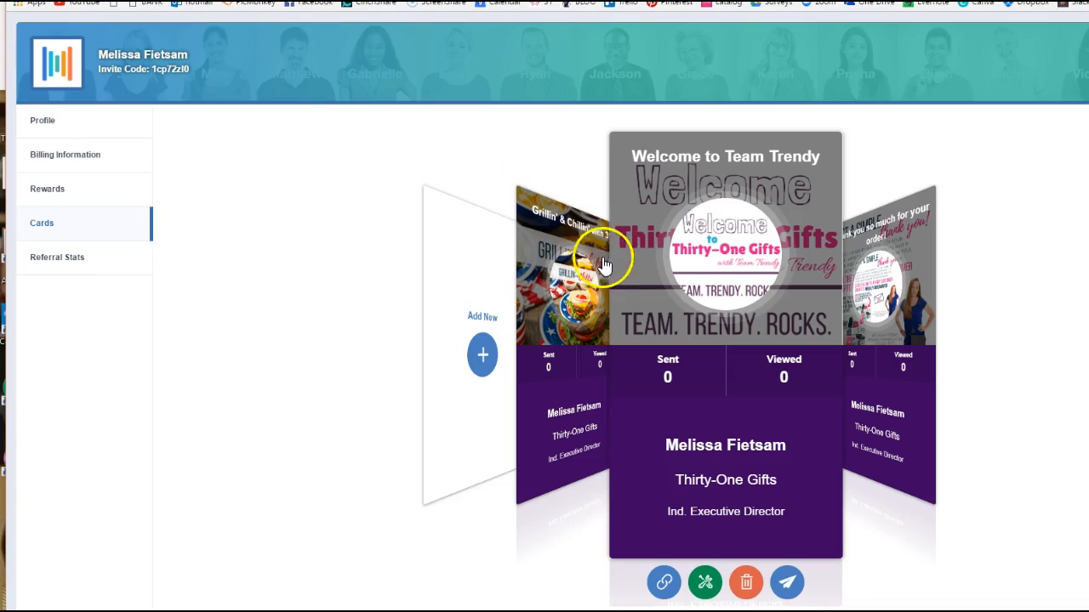
mouse_move(582, 289)
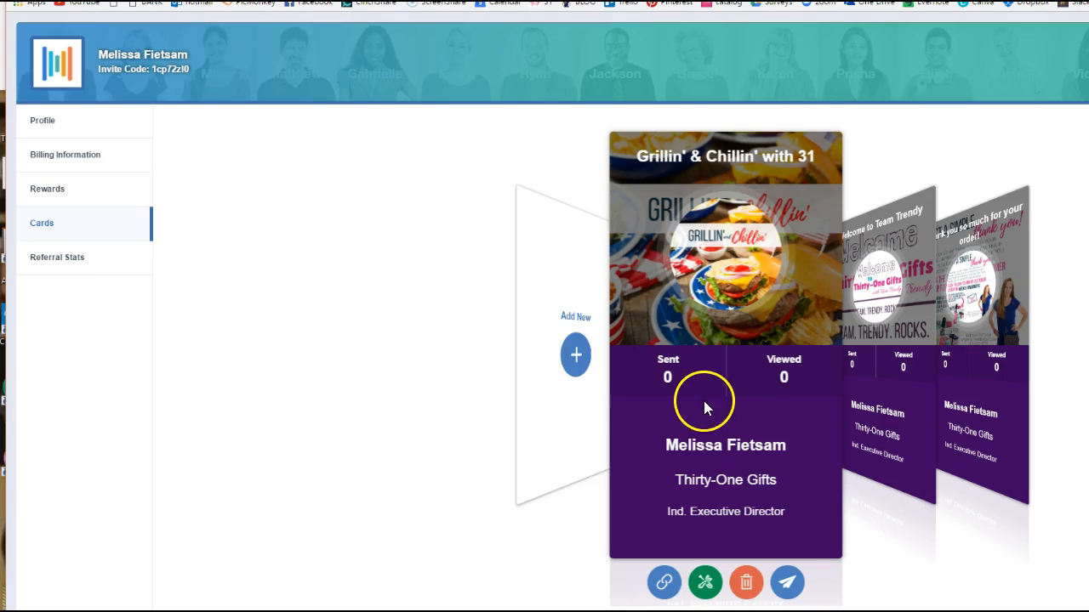
mouse_move(667, 306)
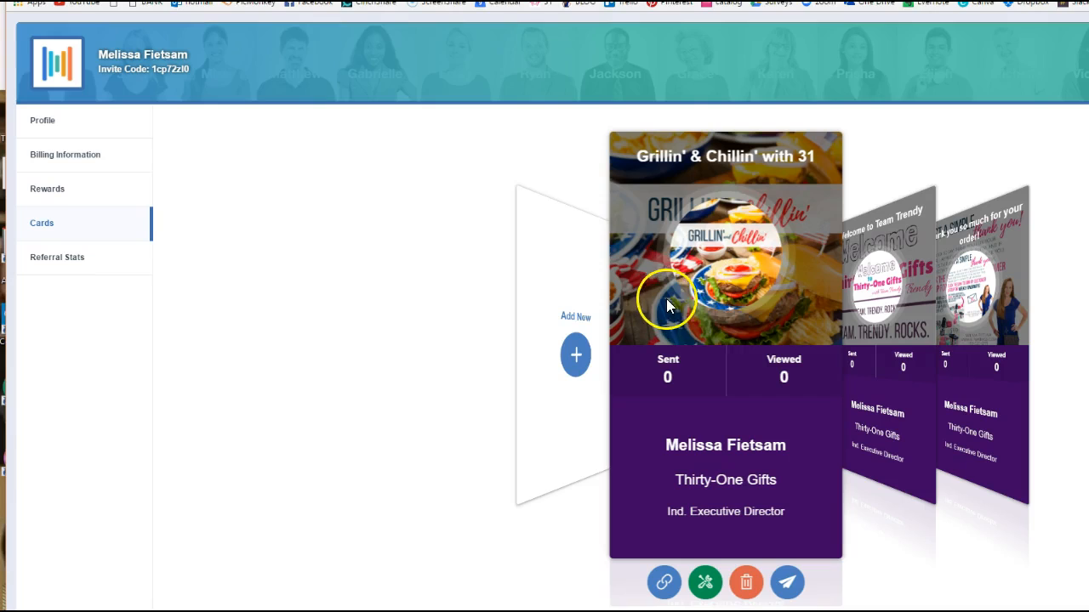
mouse_move(774, 264)
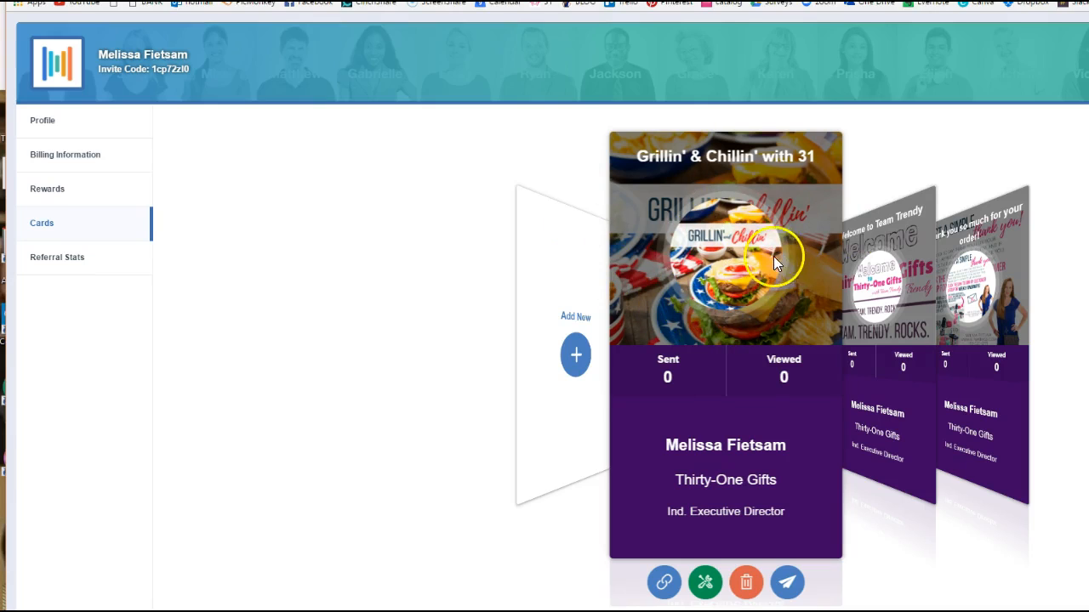
mouse_move(680, 350)
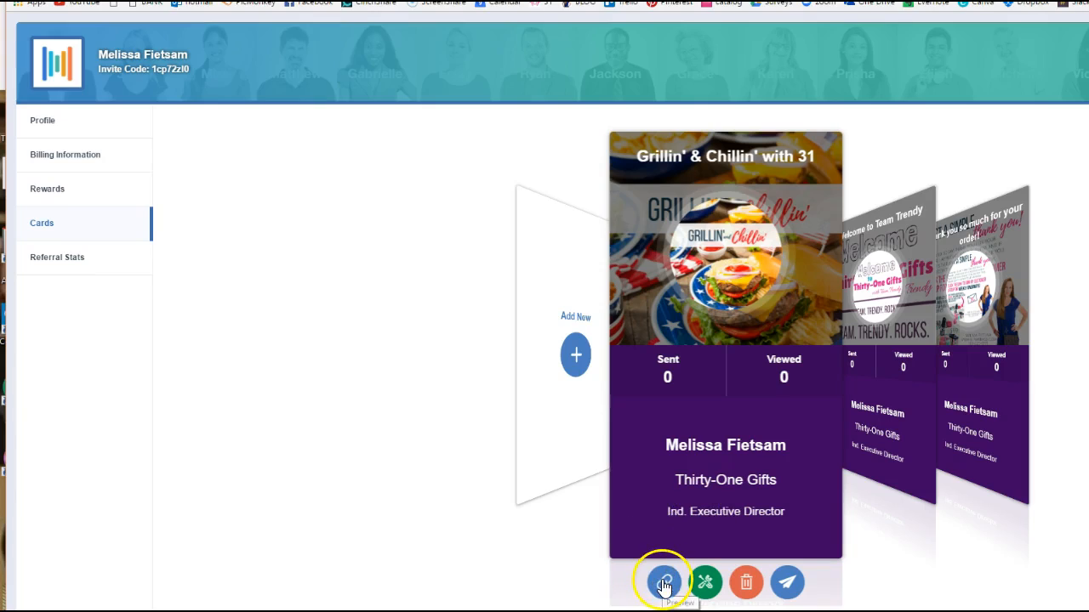
- Preview the Grillin' & Chillin' card, scrolling past catalog, party, team and VIP buttons to the customer special video
left_click(667, 582)
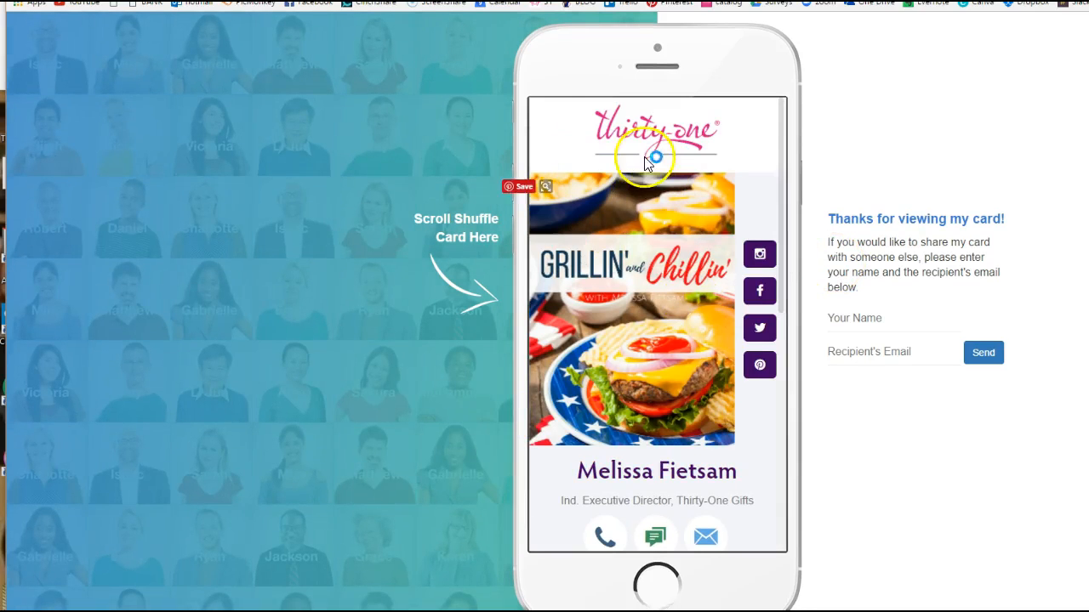
mouse_move(691, 208)
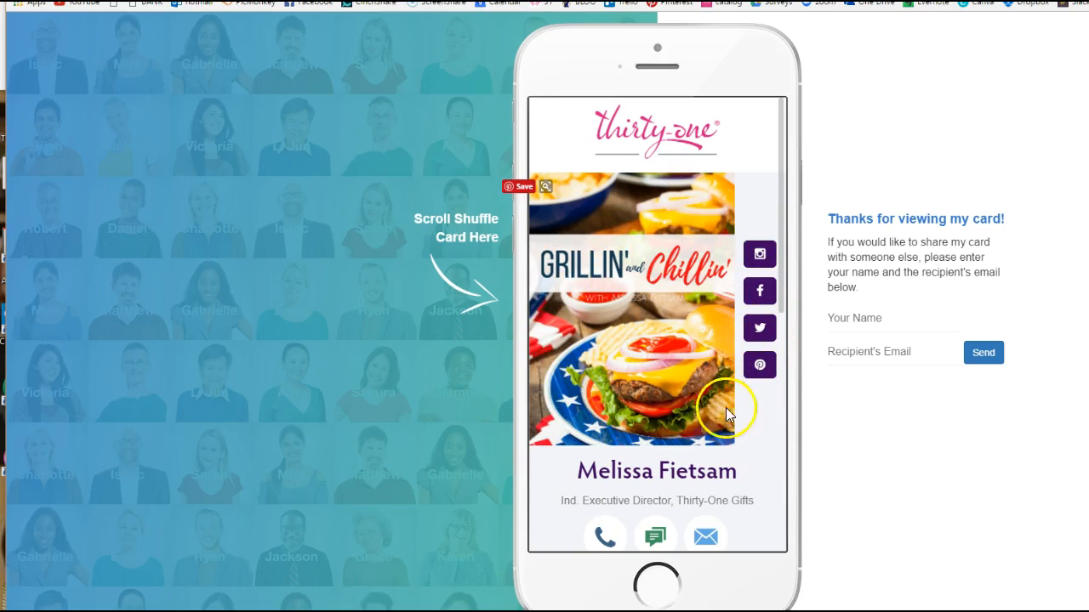
mouse_move(701, 351)
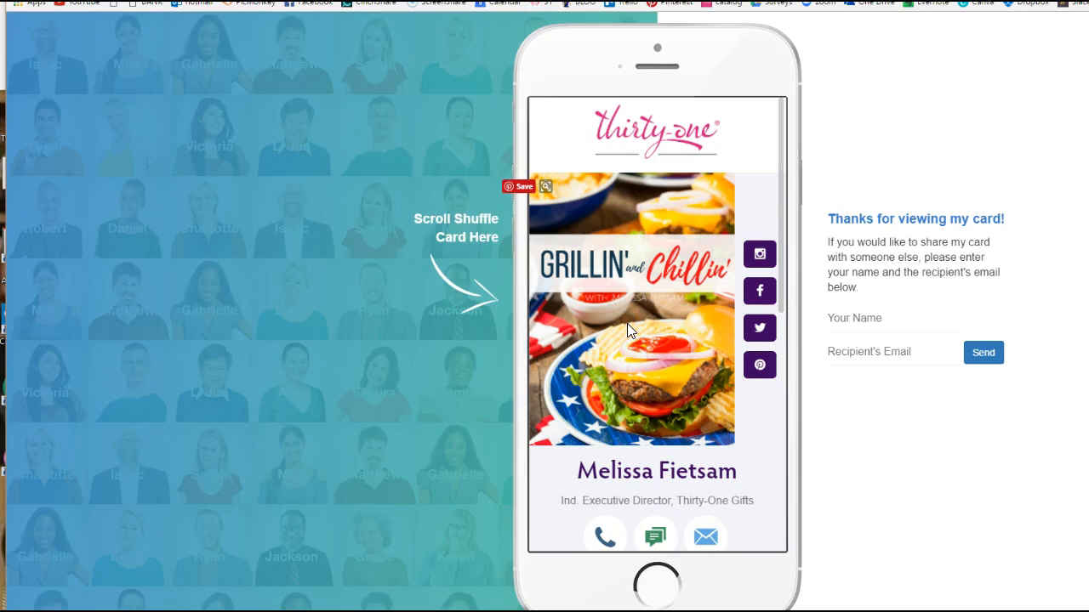
scroll("down", 3)
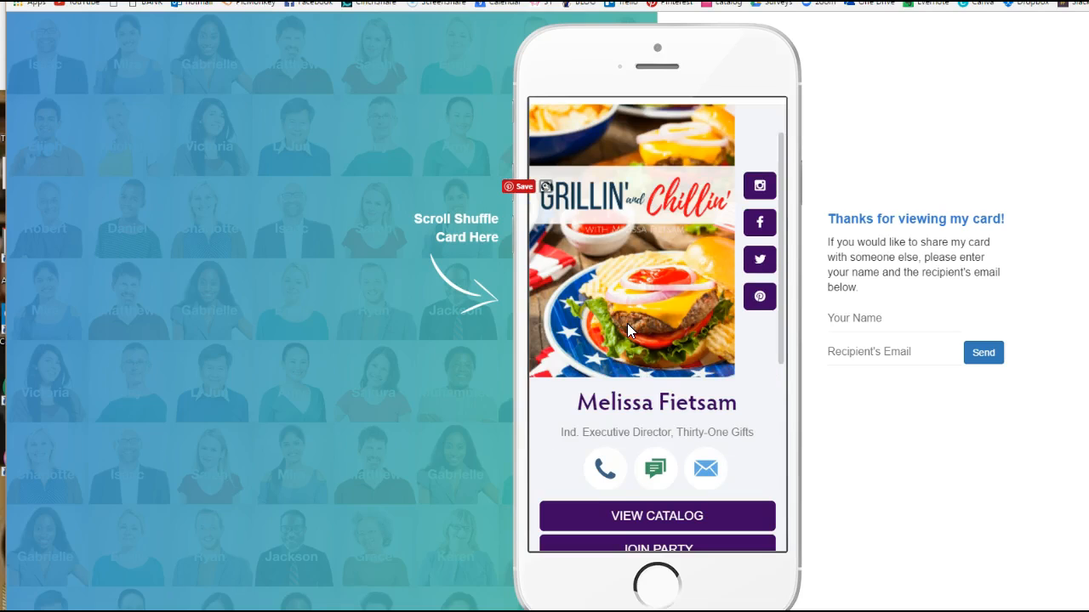
scroll("down", 3)
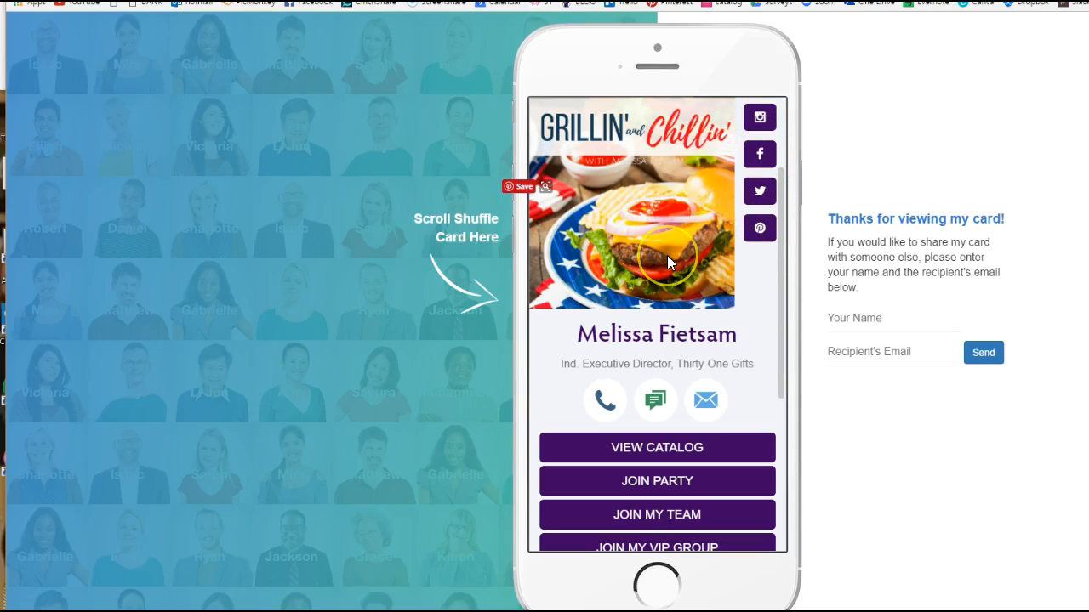
mouse_move(616, 415)
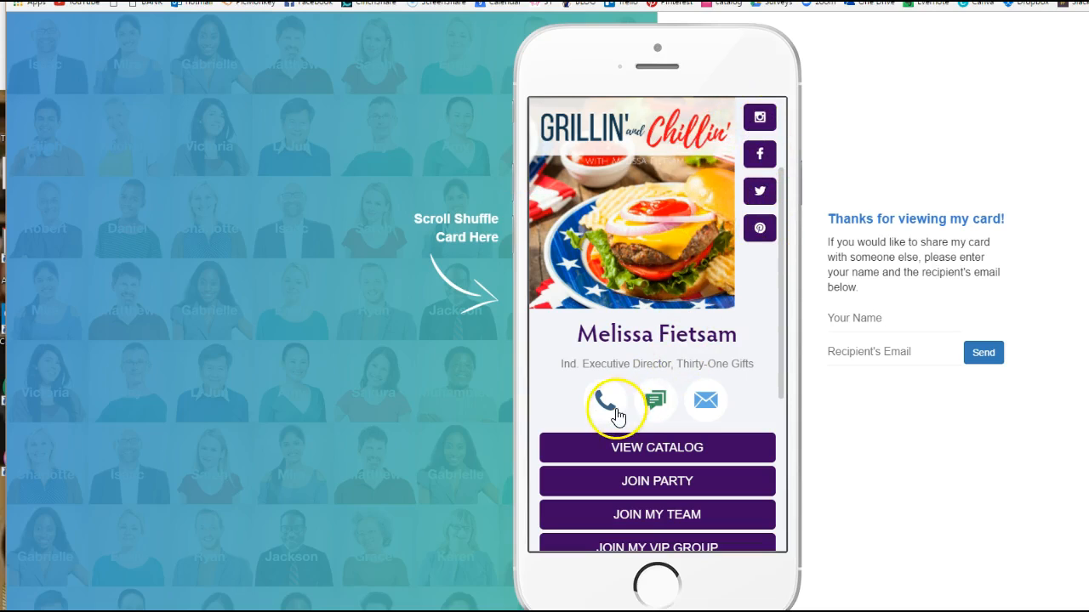
mouse_move(774, 381)
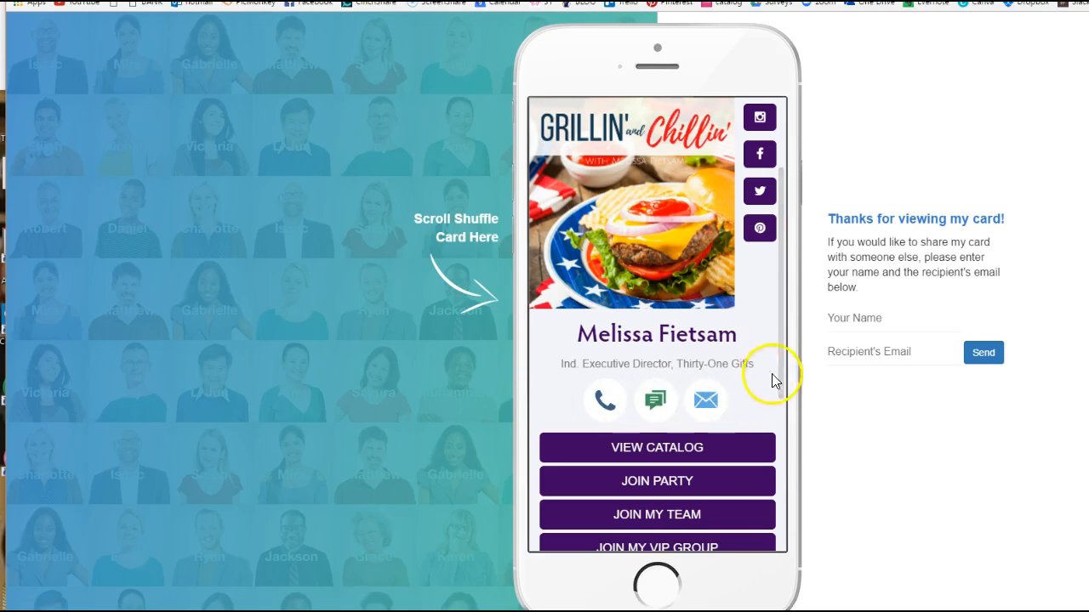
scroll("down", 3)
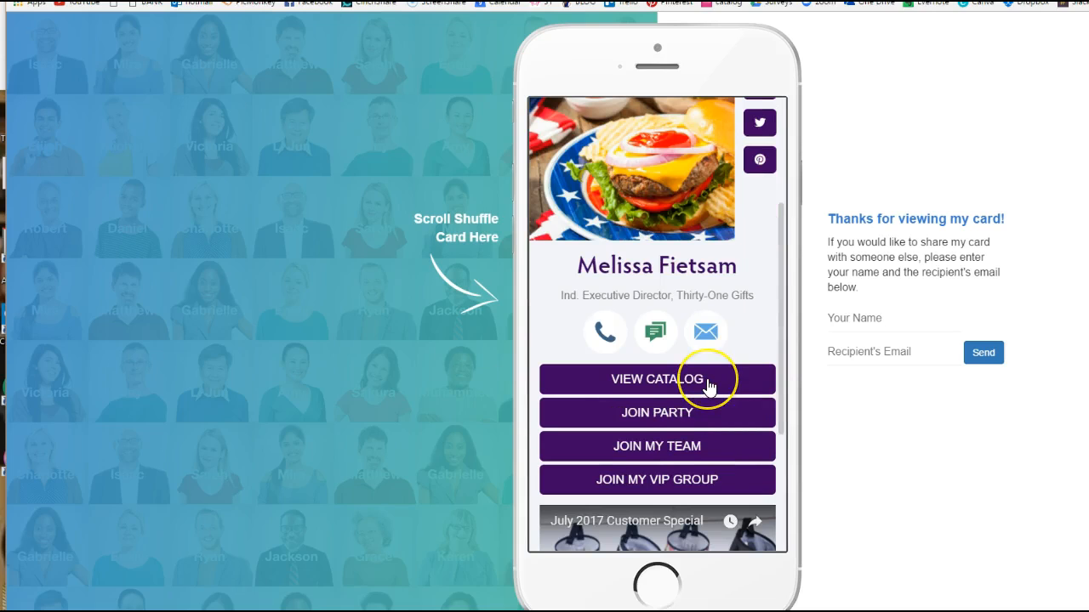
mouse_move(657, 415)
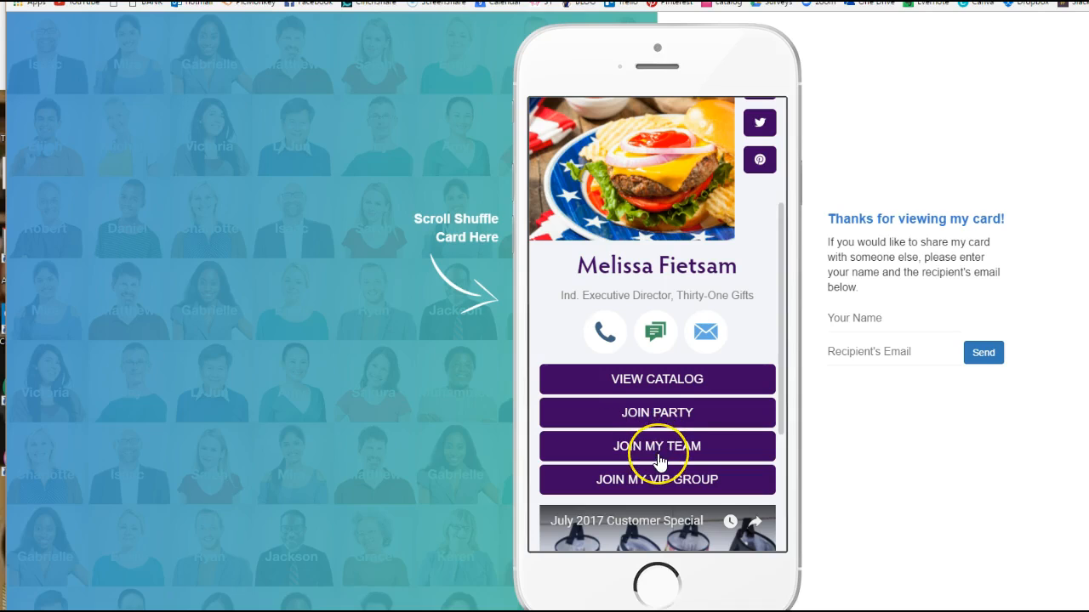
mouse_move(660, 485)
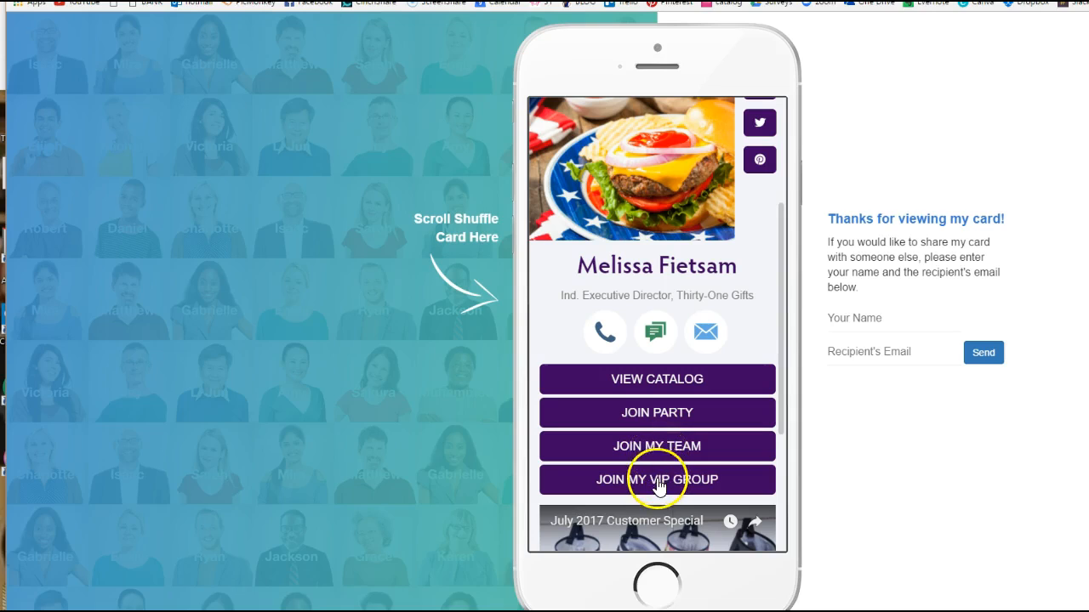
scroll("down", 3)
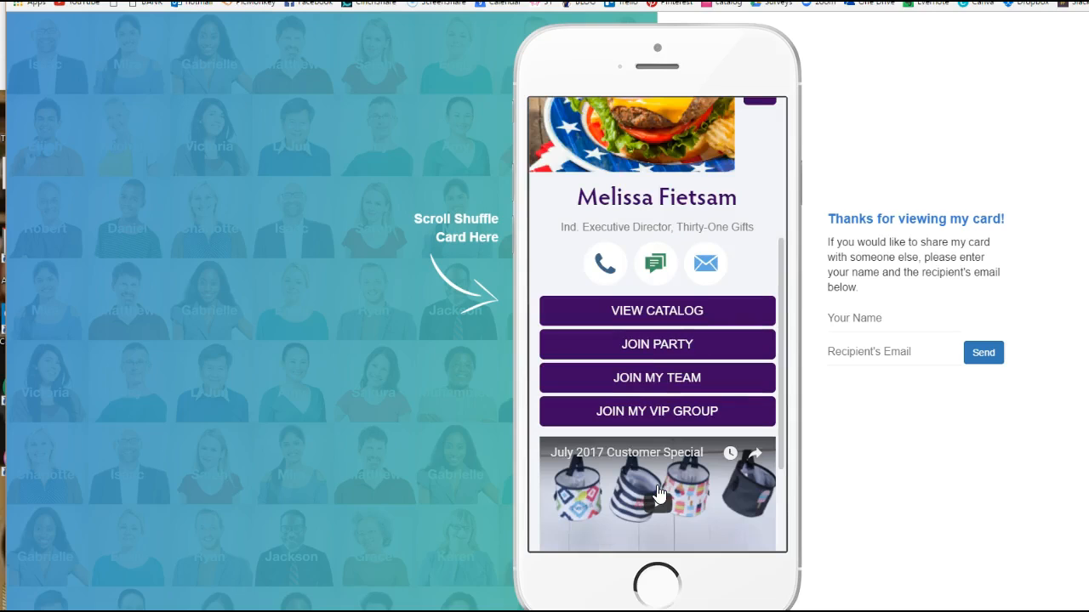
scroll("down", 3)
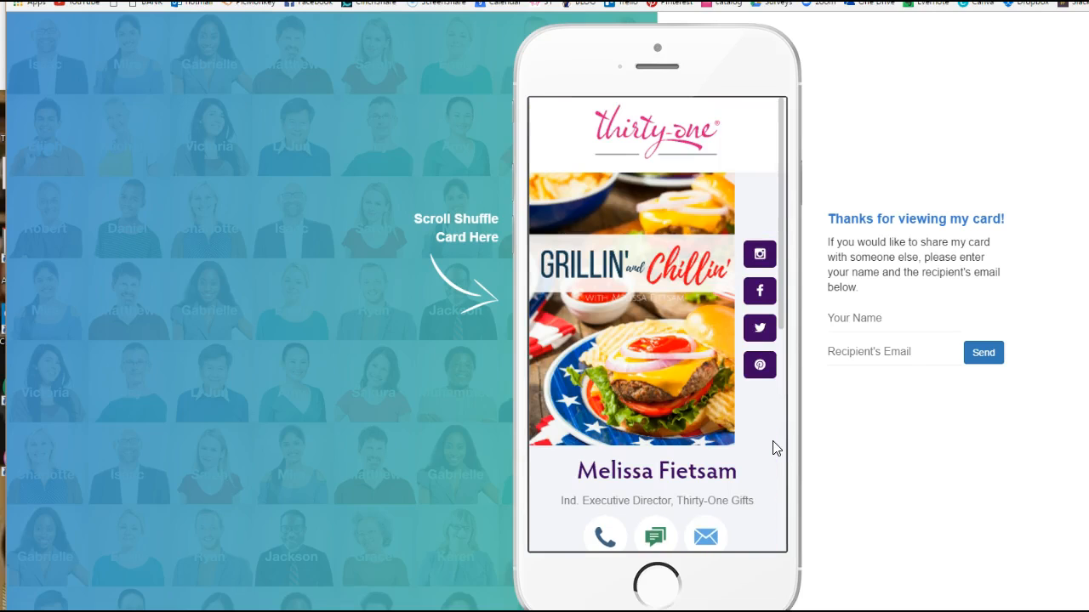
scroll("down", 3)
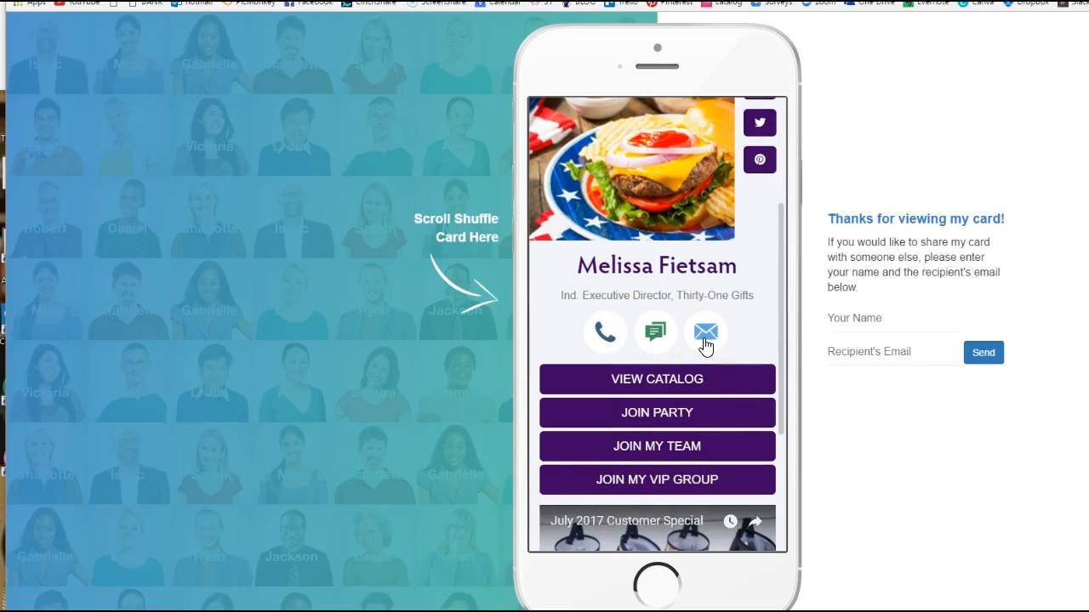
scroll("down", 3)
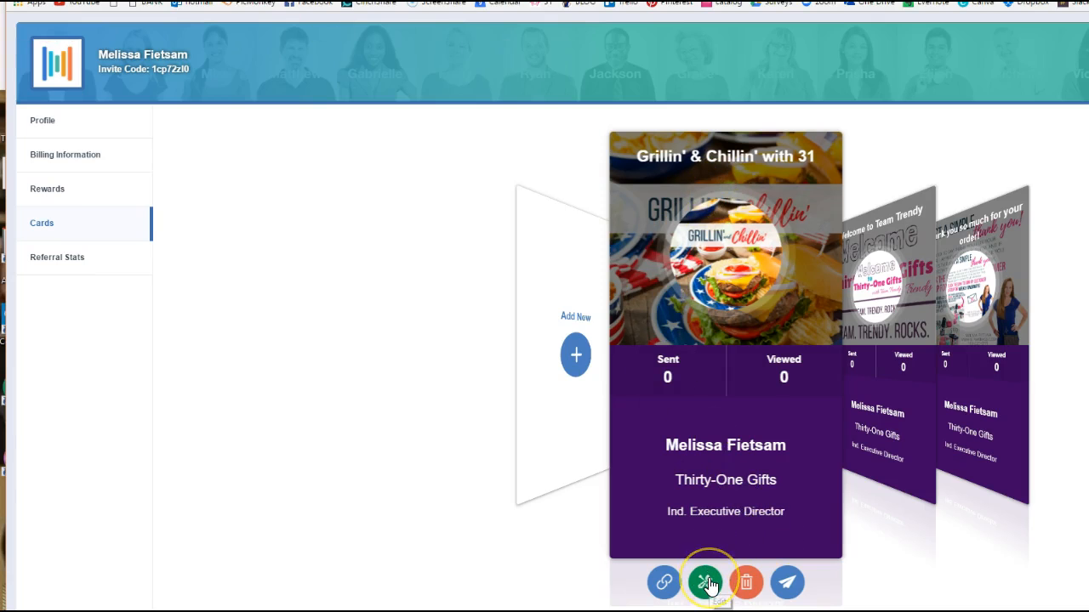
left_click(708, 582)
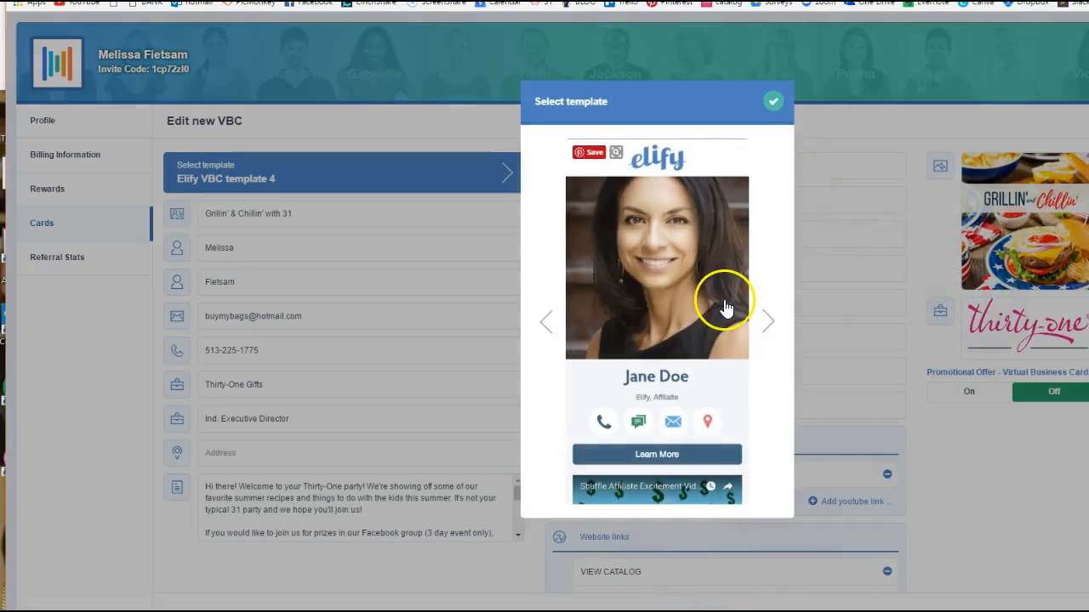
left_click(773, 102)
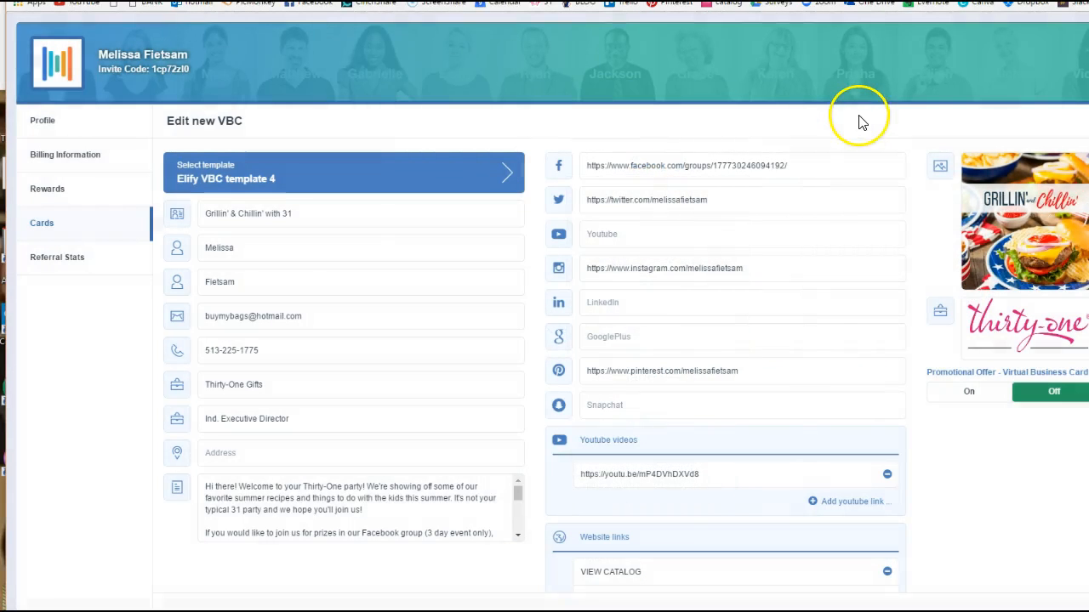
mouse_move(640, 344)
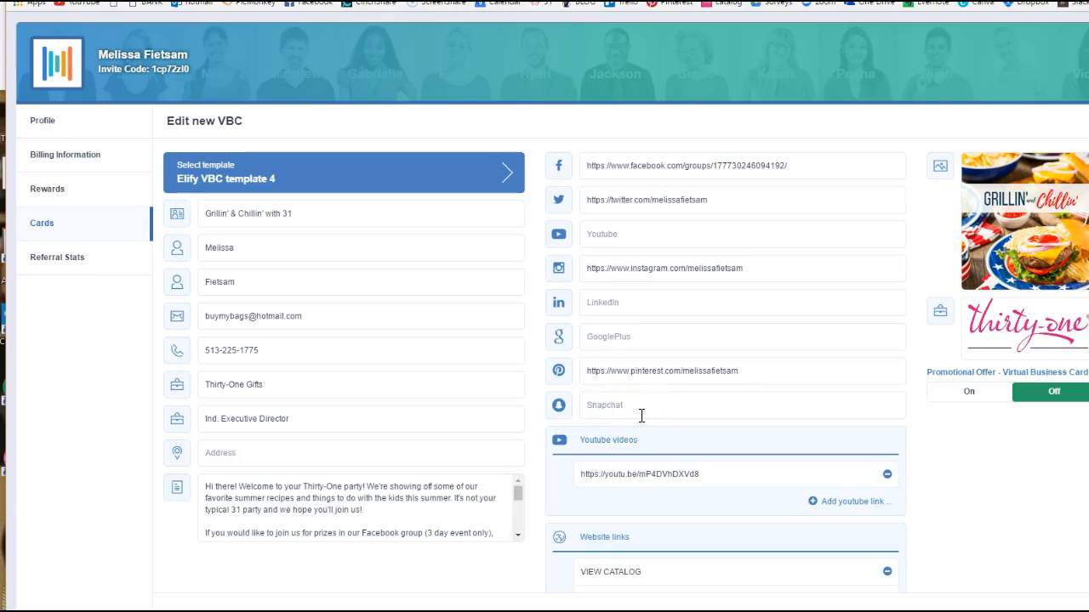
mouse_move(1030, 221)
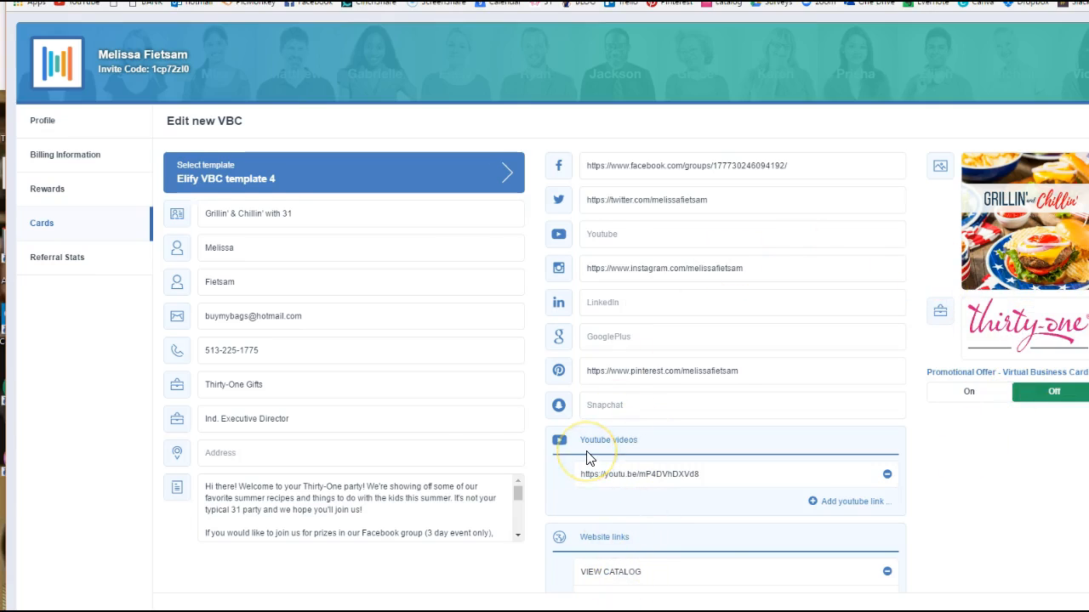
mouse_move(697, 541)
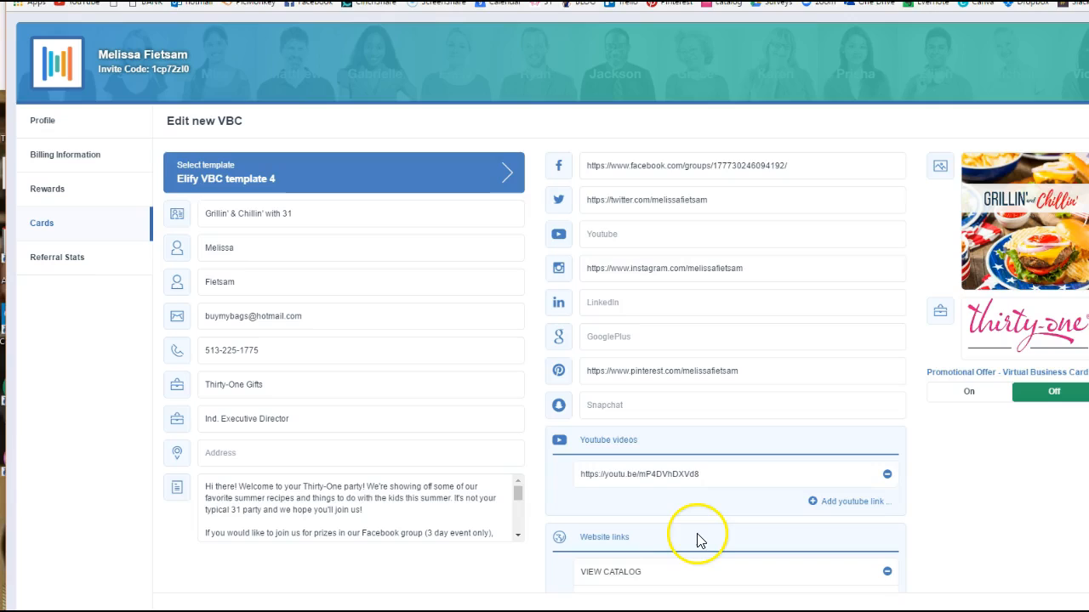
scroll("down", 3)
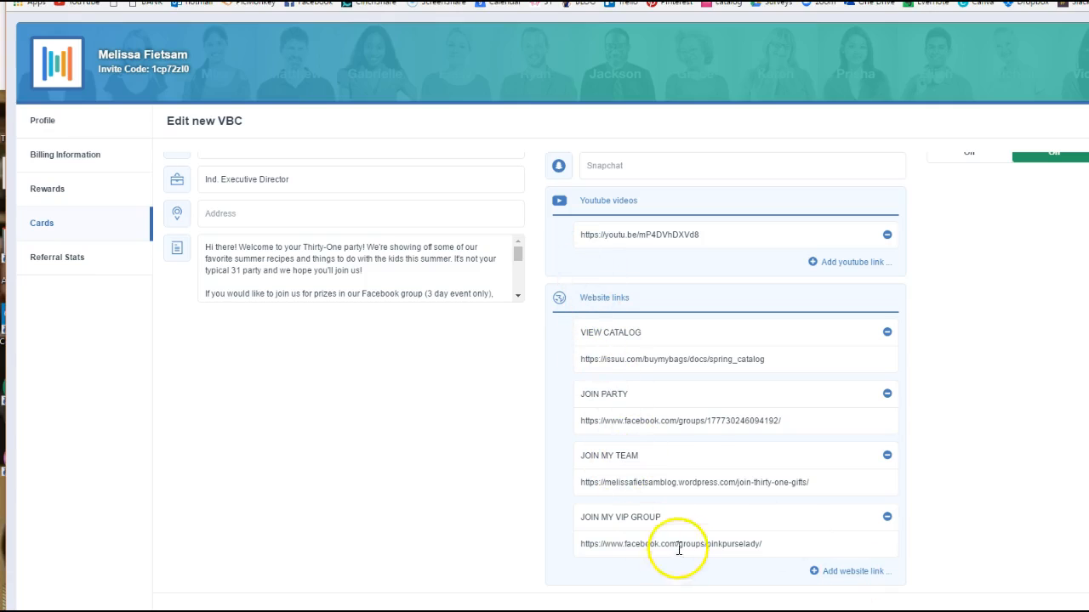
scroll("up", 3)
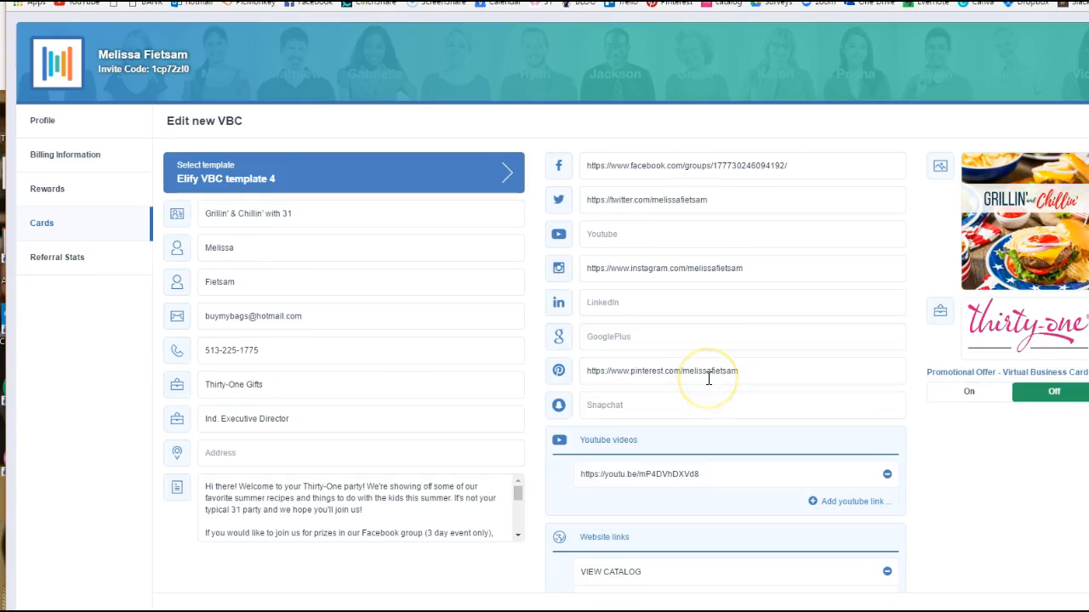
mouse_move(646, 201)
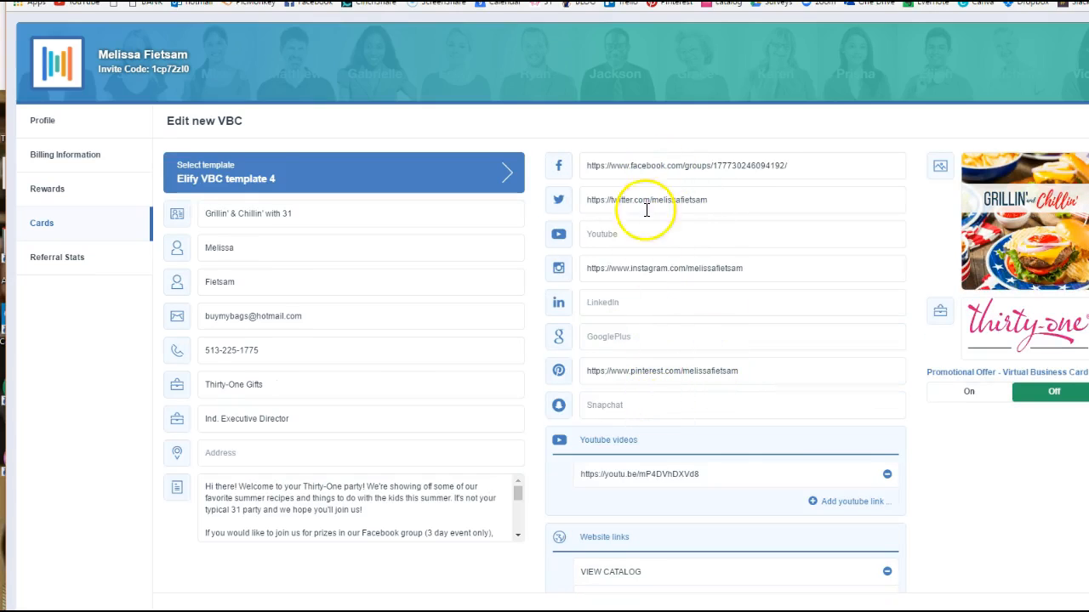
mouse_move(711, 362)
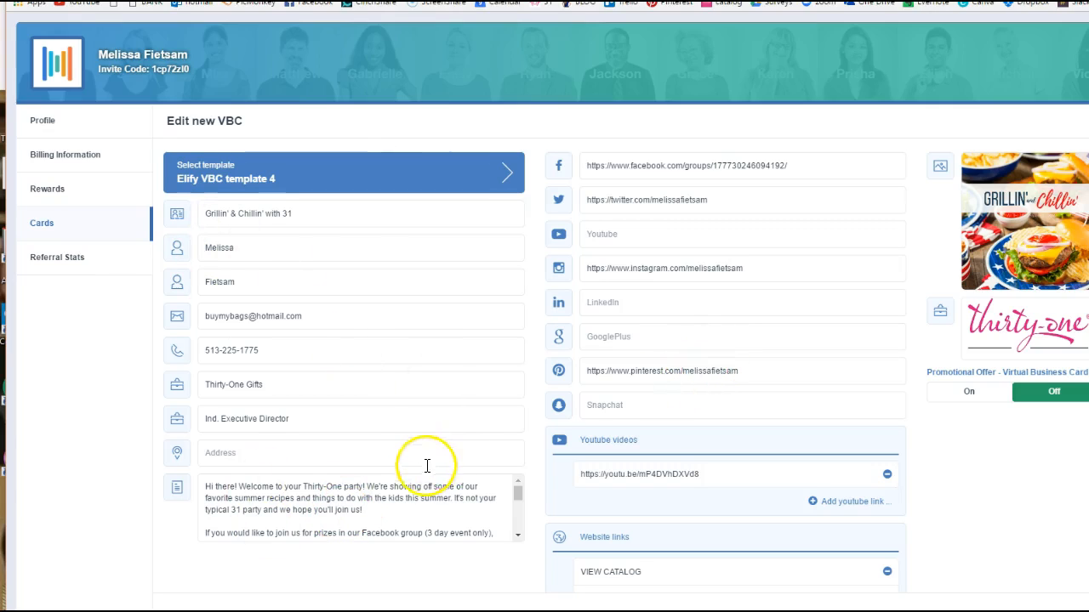
mouse_move(432, 455)
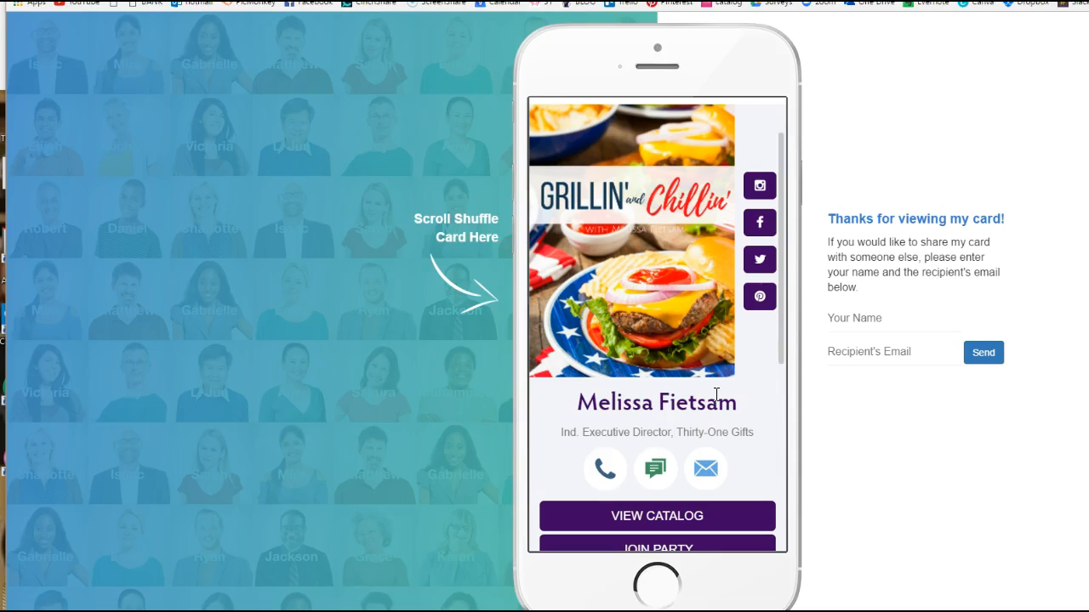
- Scroll the Grillin' & Chillin' card within the phone mockup beside the sharing form
scroll("down", 3)
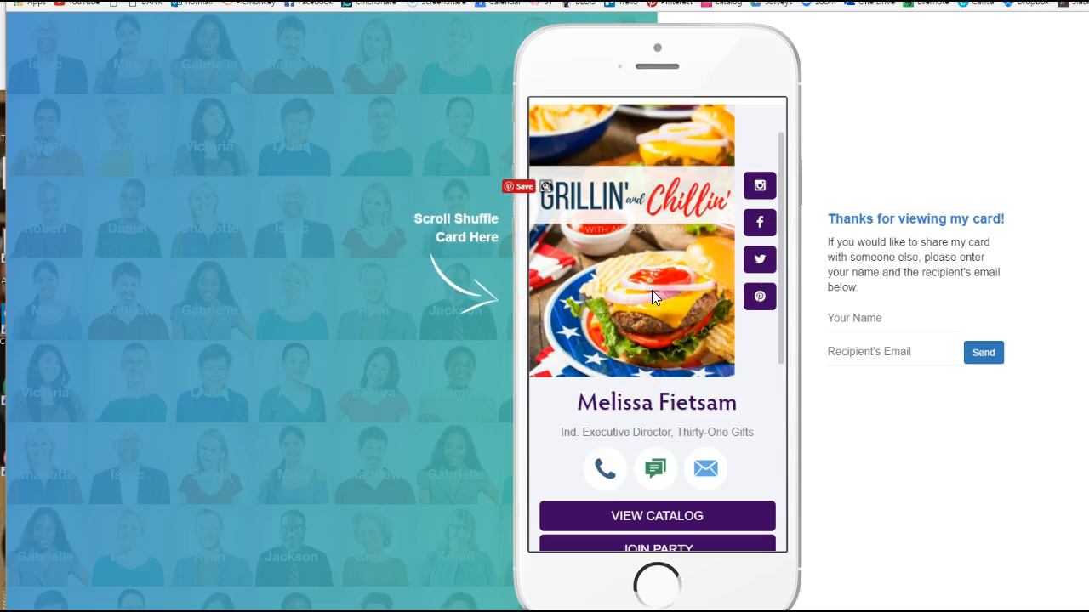
mouse_move(657, 469)
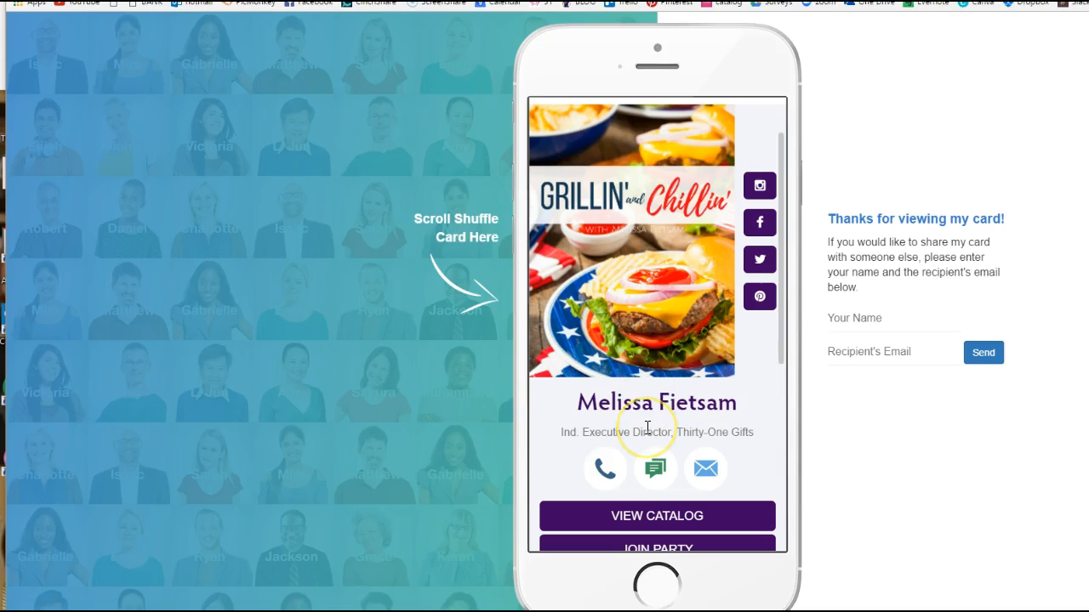
mouse_move(677, 293)
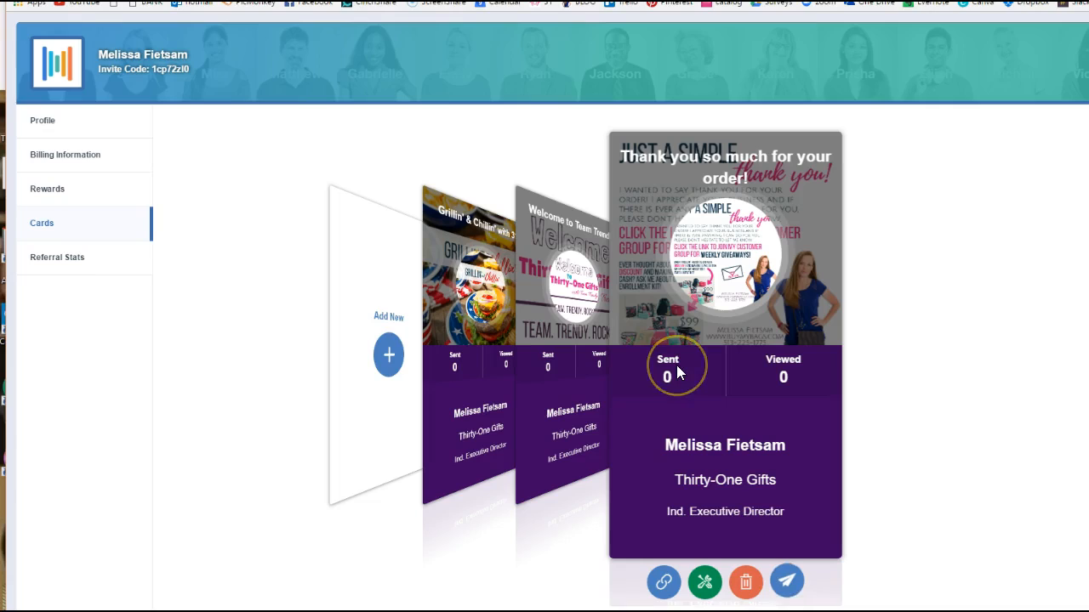
mouse_move(718, 507)
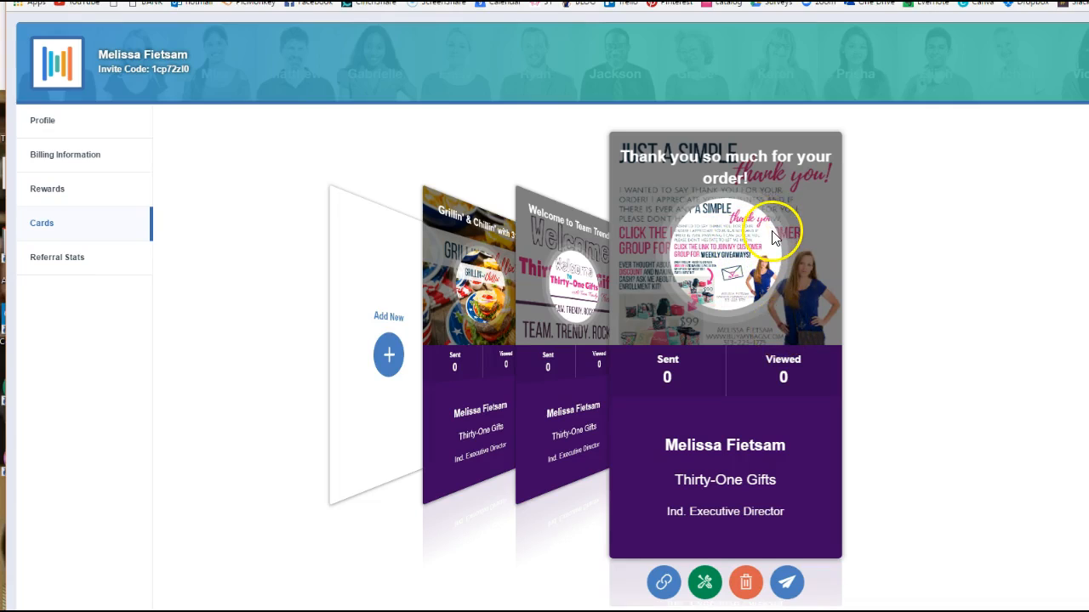
mouse_move(468, 306)
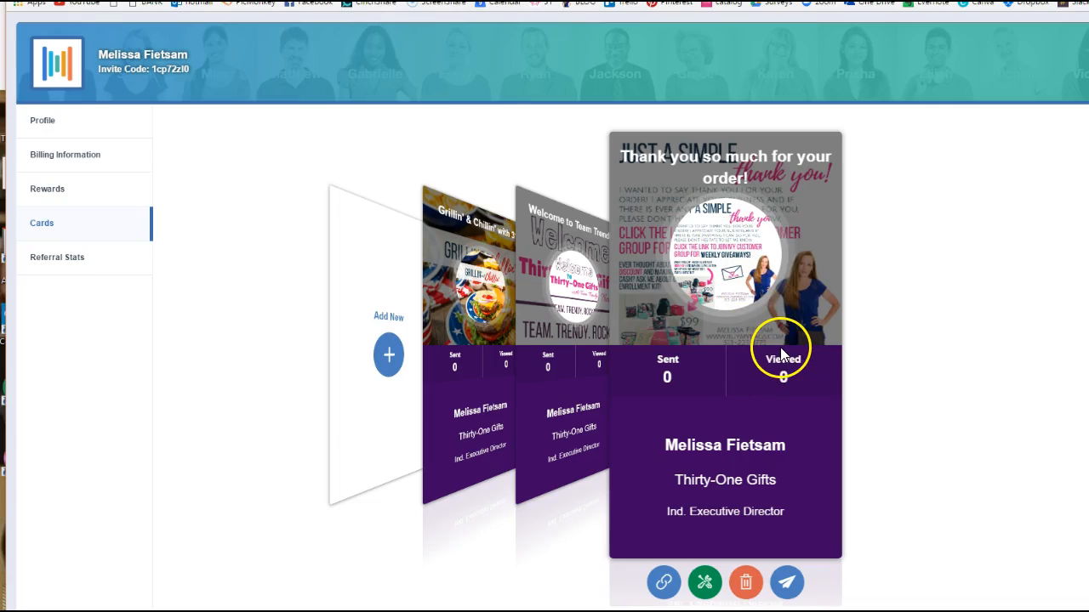
mouse_move(323, 413)
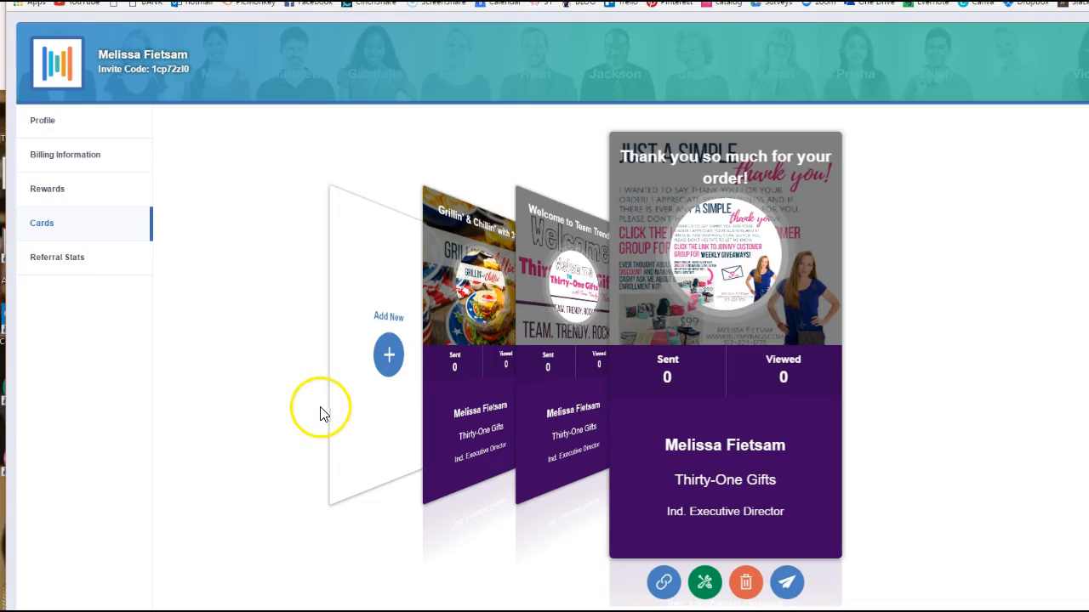
mouse_move(749, 275)
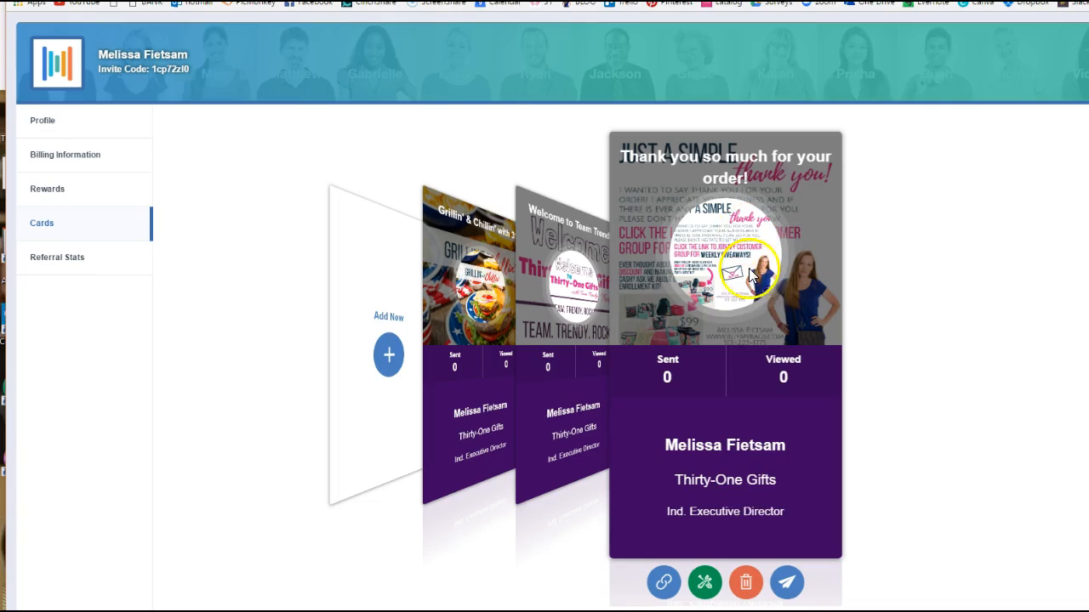
mouse_move(748, 298)
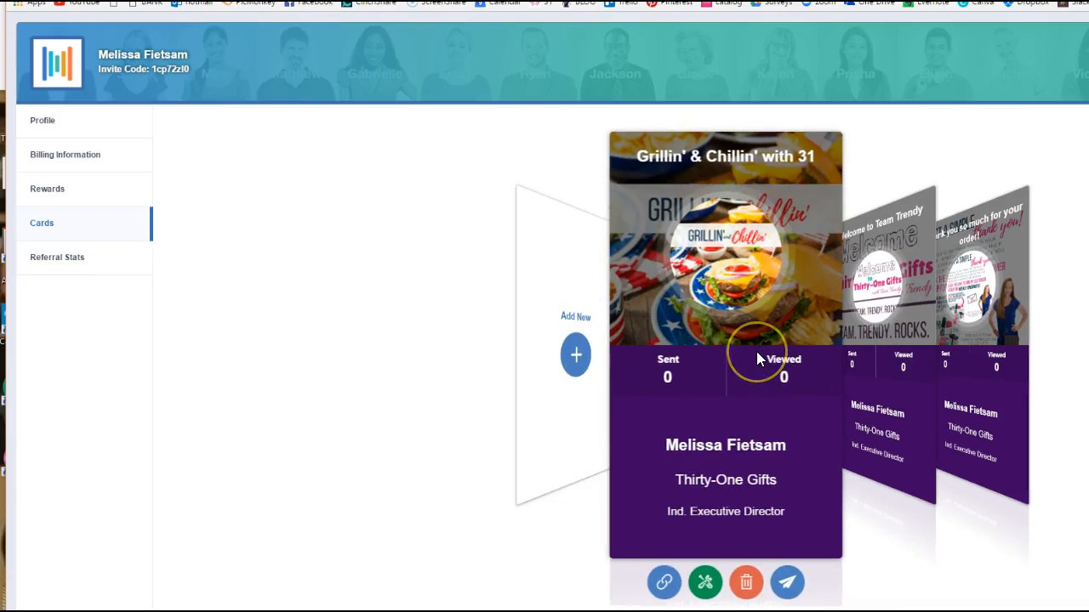
mouse_move(757, 357)
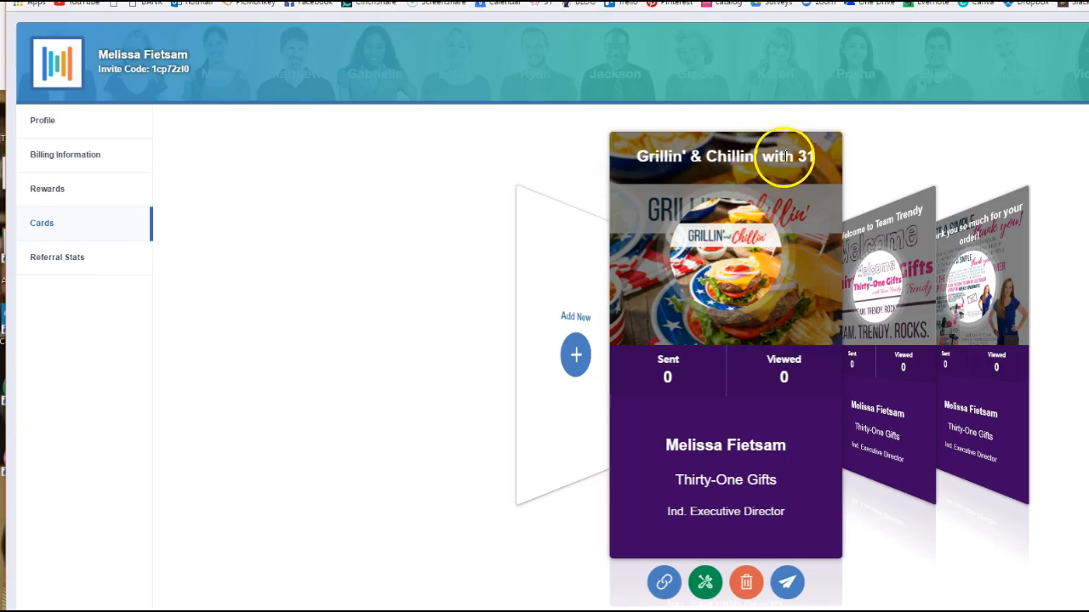
mouse_move(752, 360)
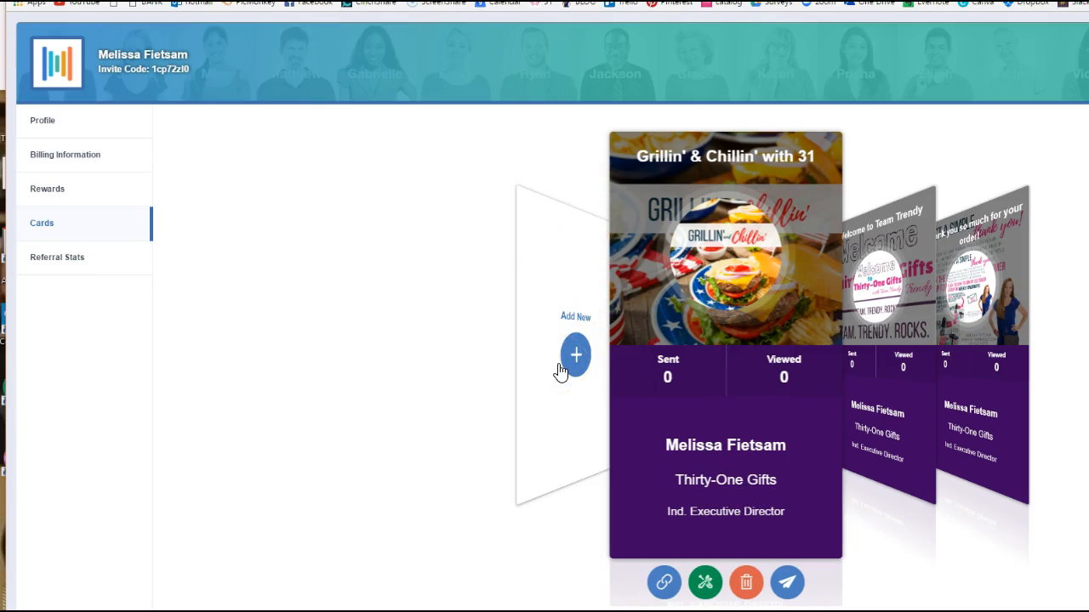
mouse_move(565, 376)
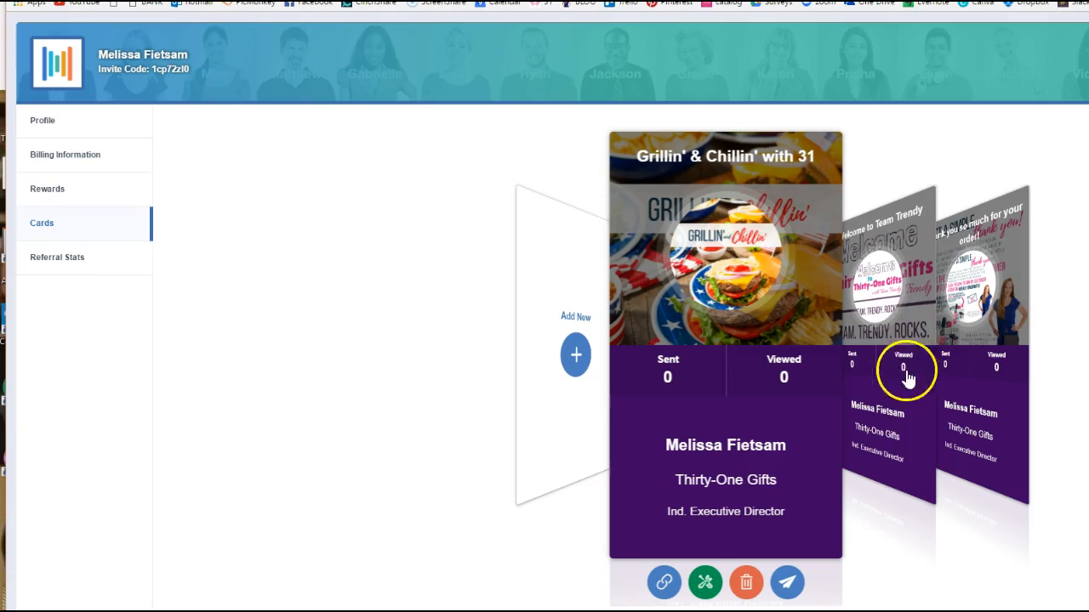
mouse_move(881, 368)
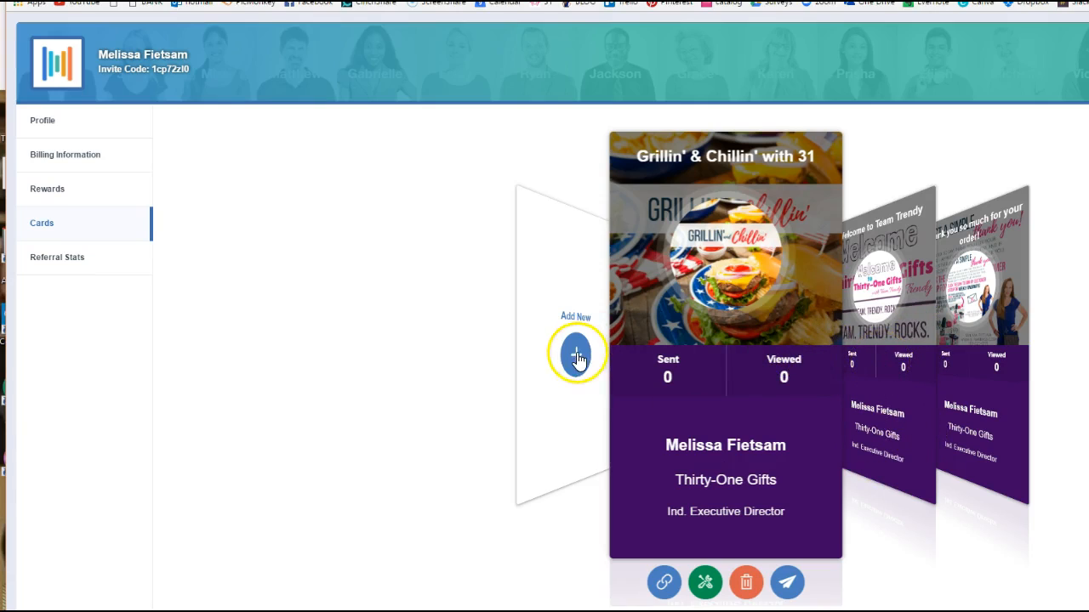
mouse_move(830, 383)
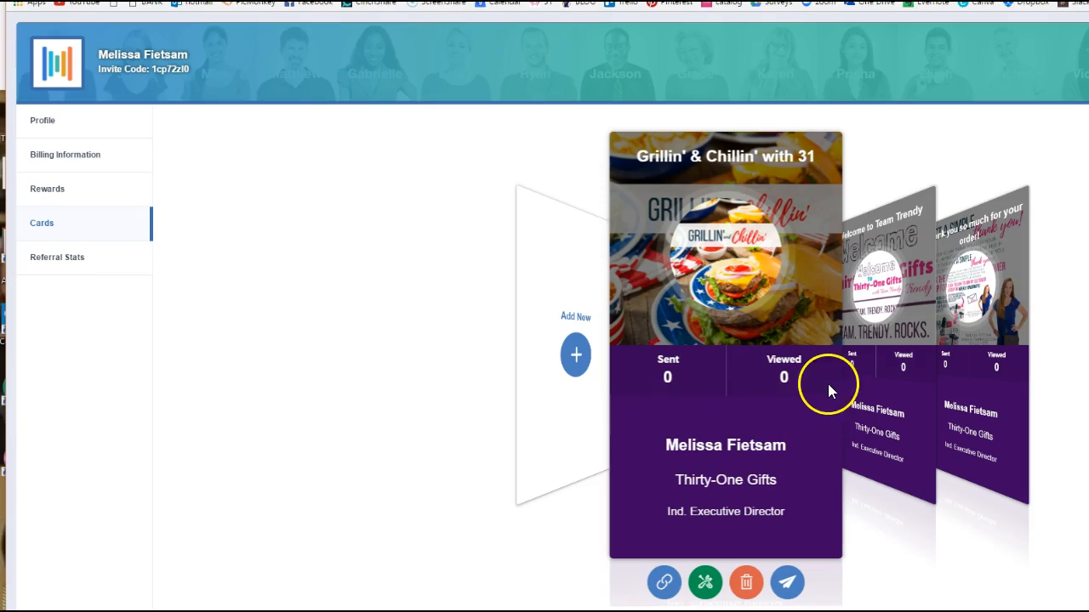
mouse_move(798, 356)
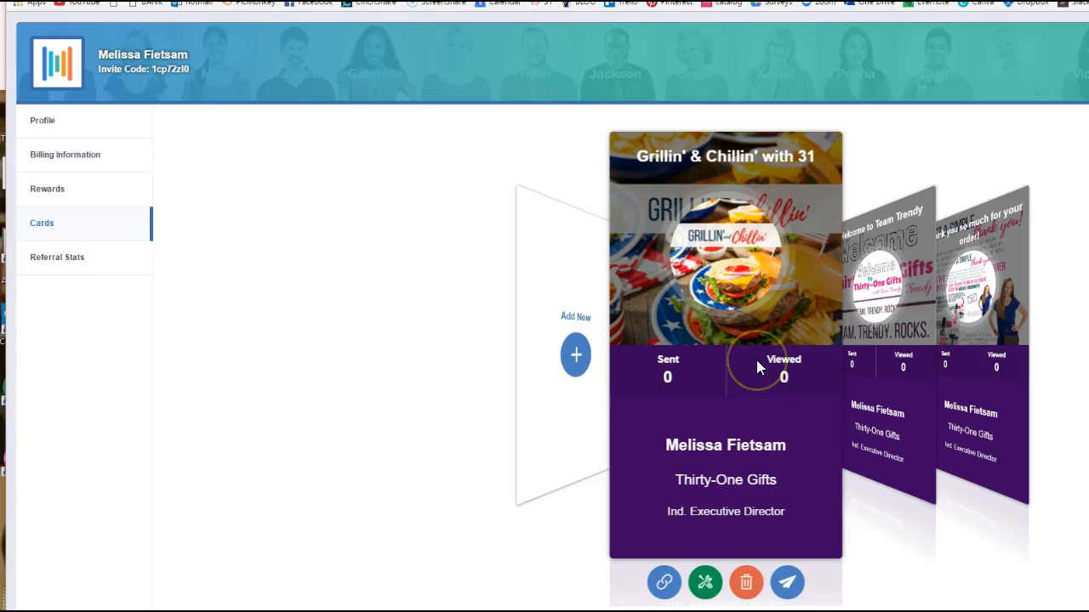
mouse_move(308, 438)
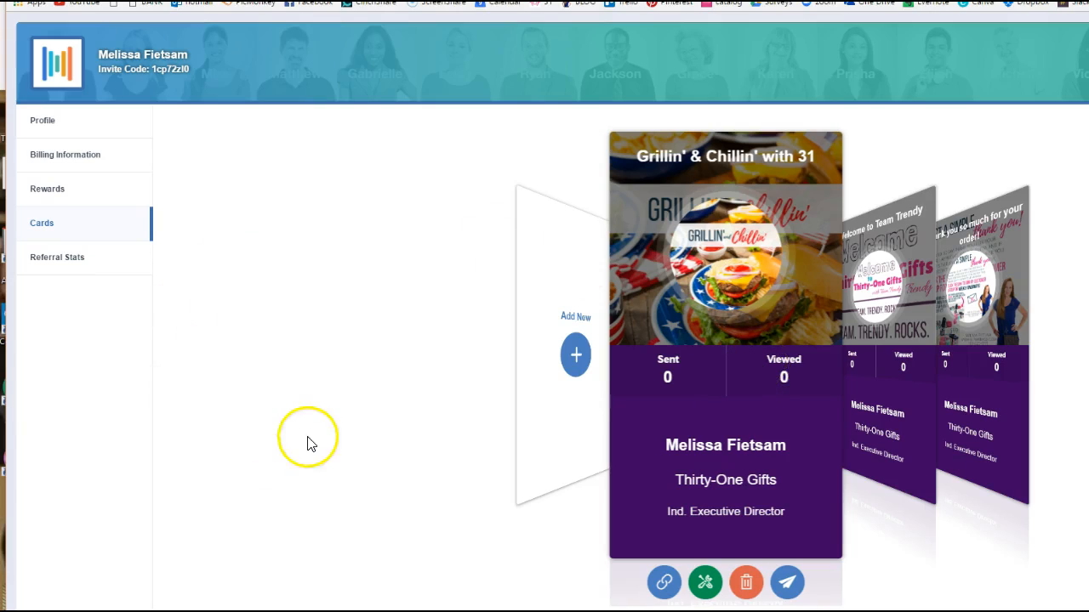